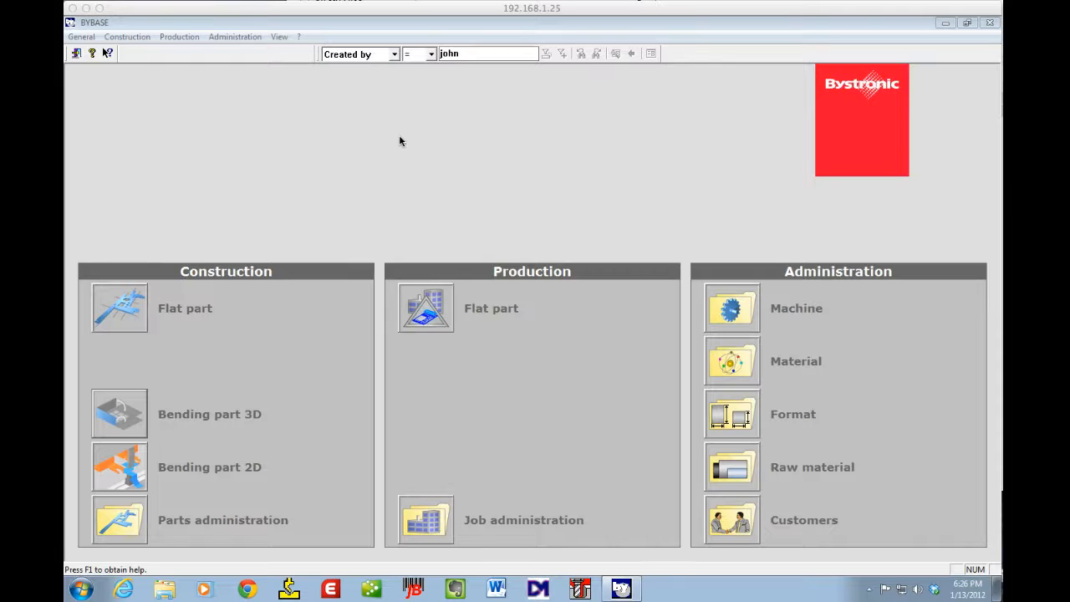
mouse_move(389, 146)
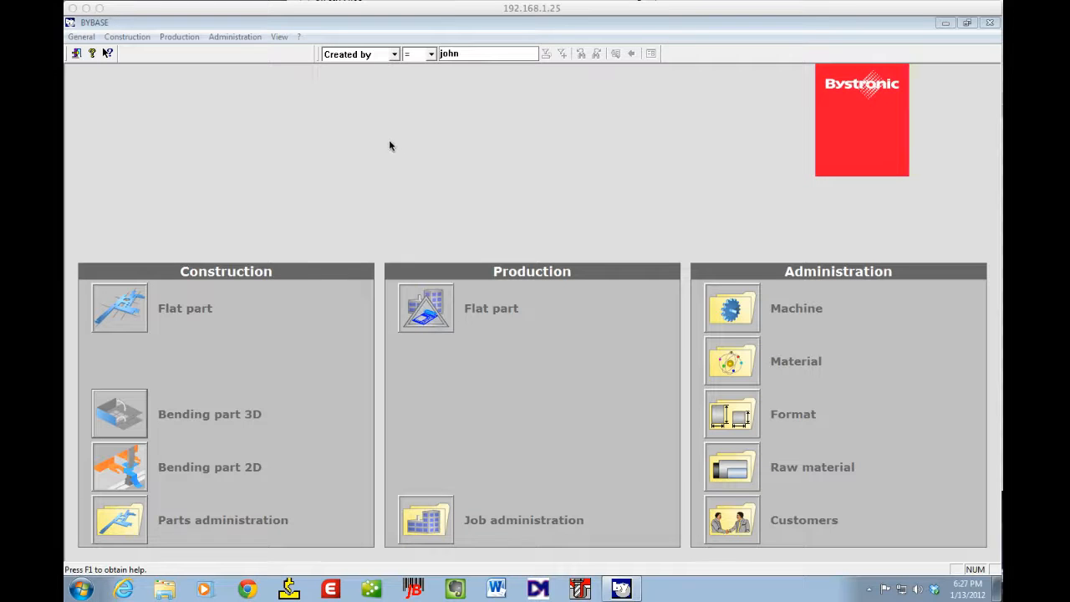
mouse_move(147, 422)
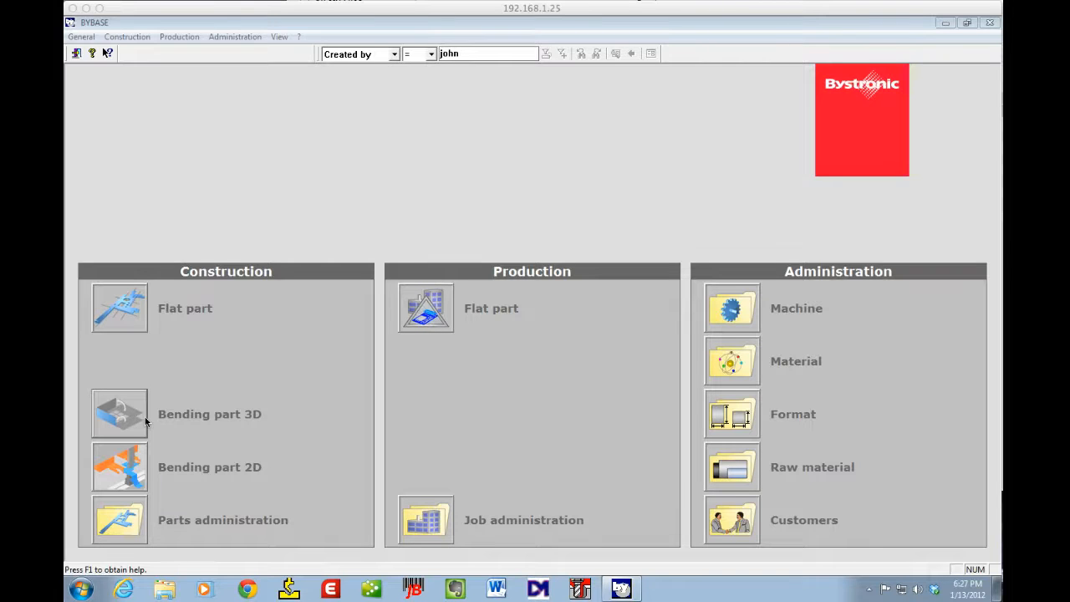
mouse_move(127, 422)
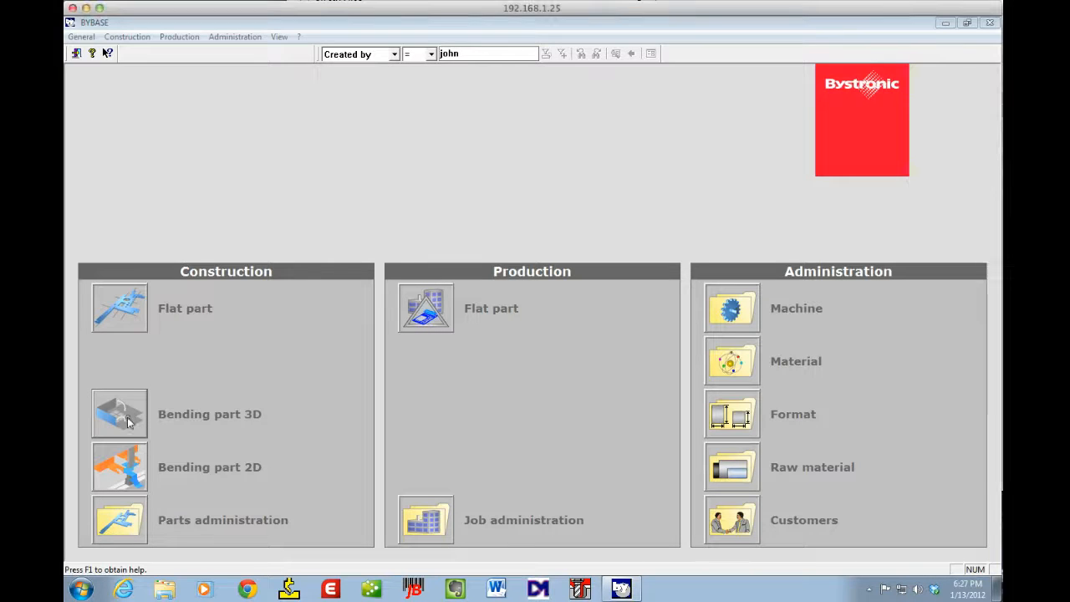
Step: Start a new 3D bending part and load the DEM 25-11897A-001 Rev A.SAT model
left_click(118, 414)
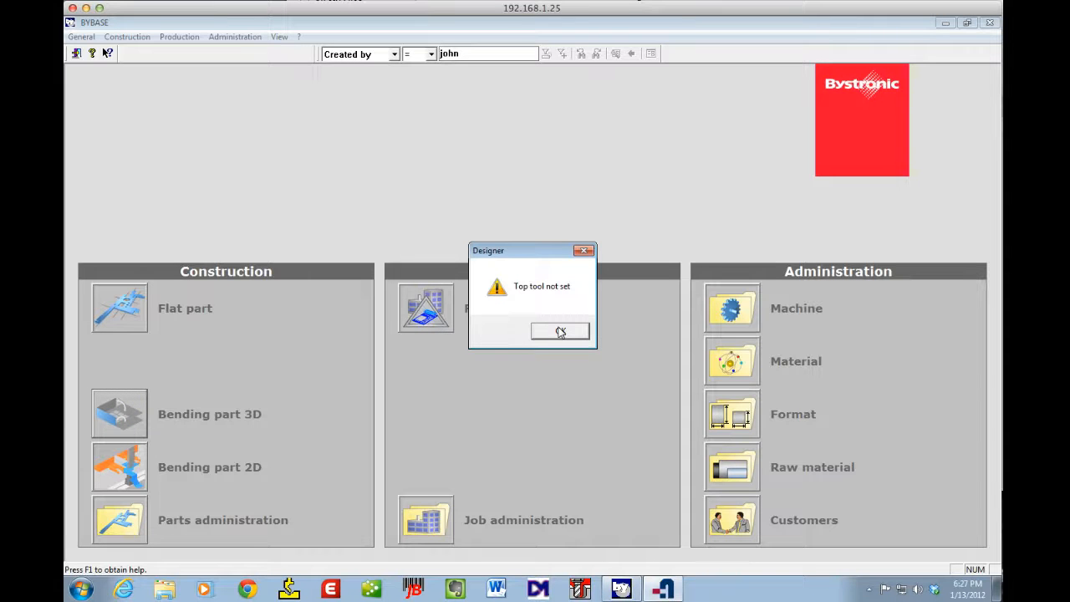
left_click(560, 332)
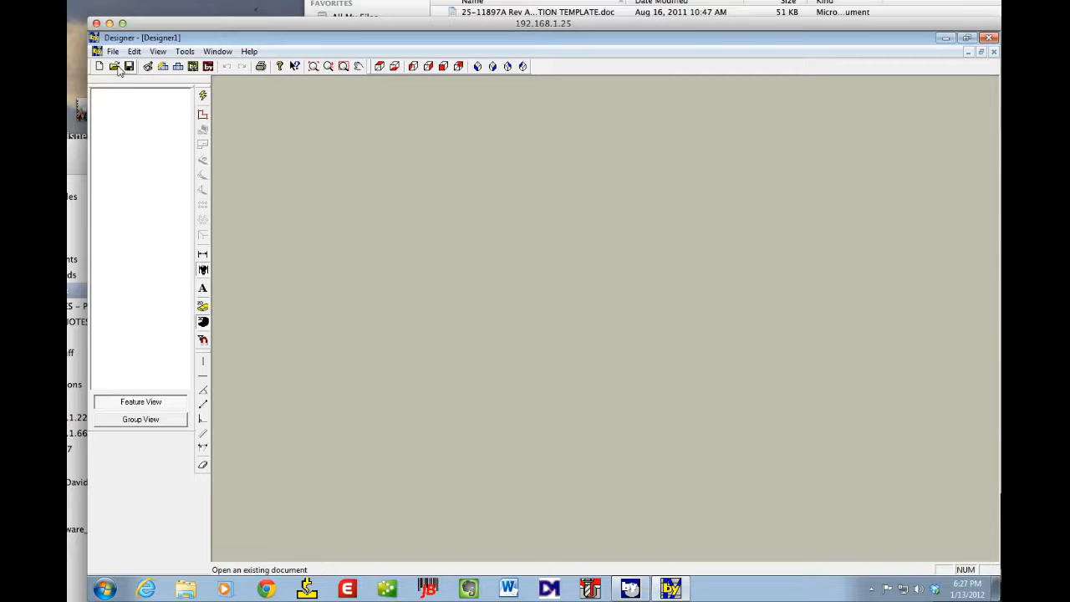
left_click(114, 66)
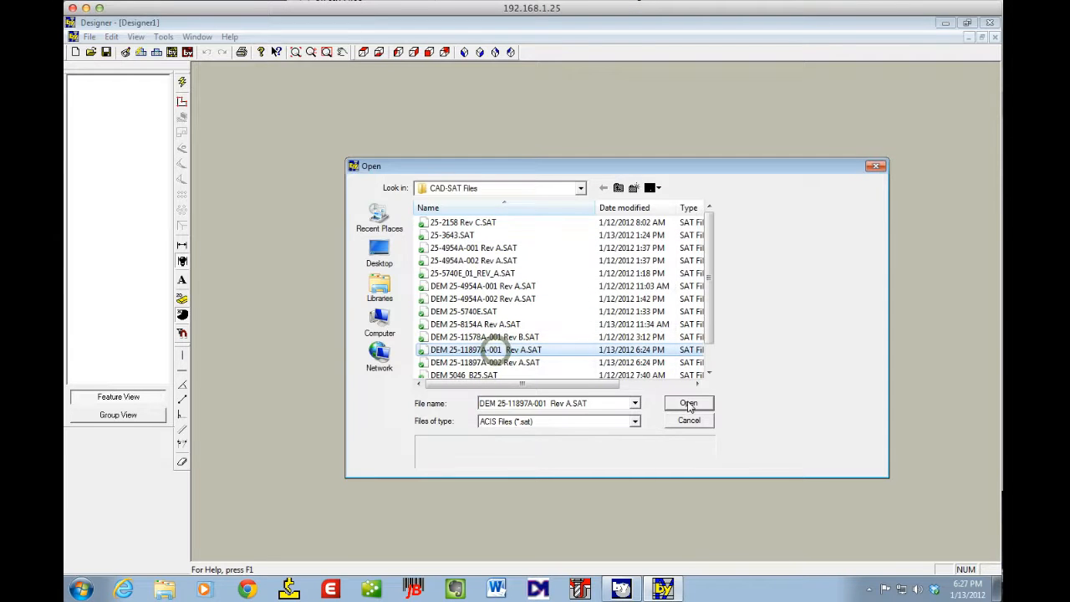
left_click(688, 403)
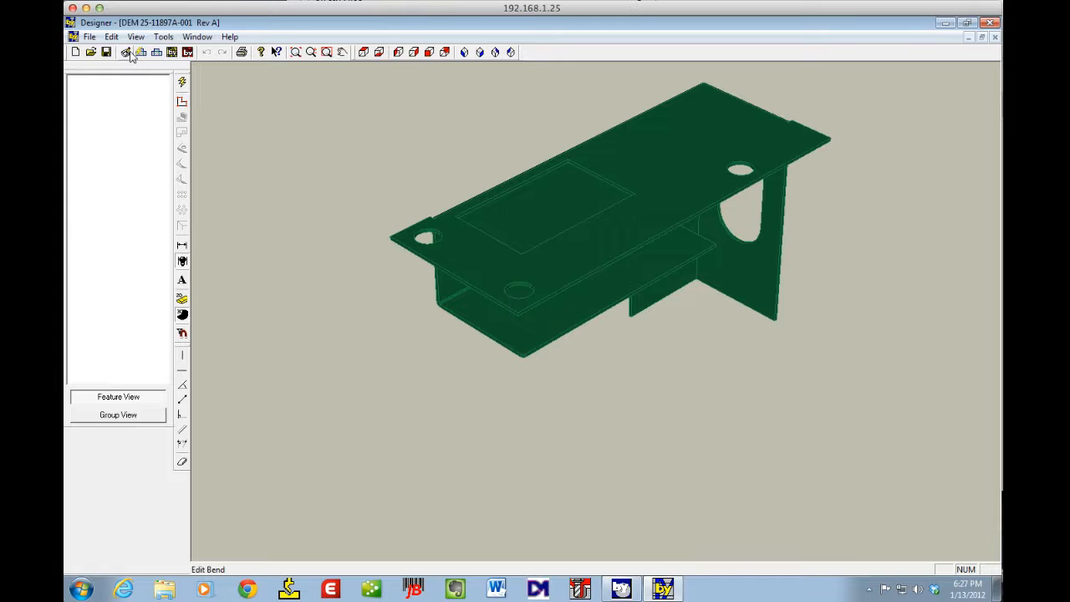
mouse_move(140, 51)
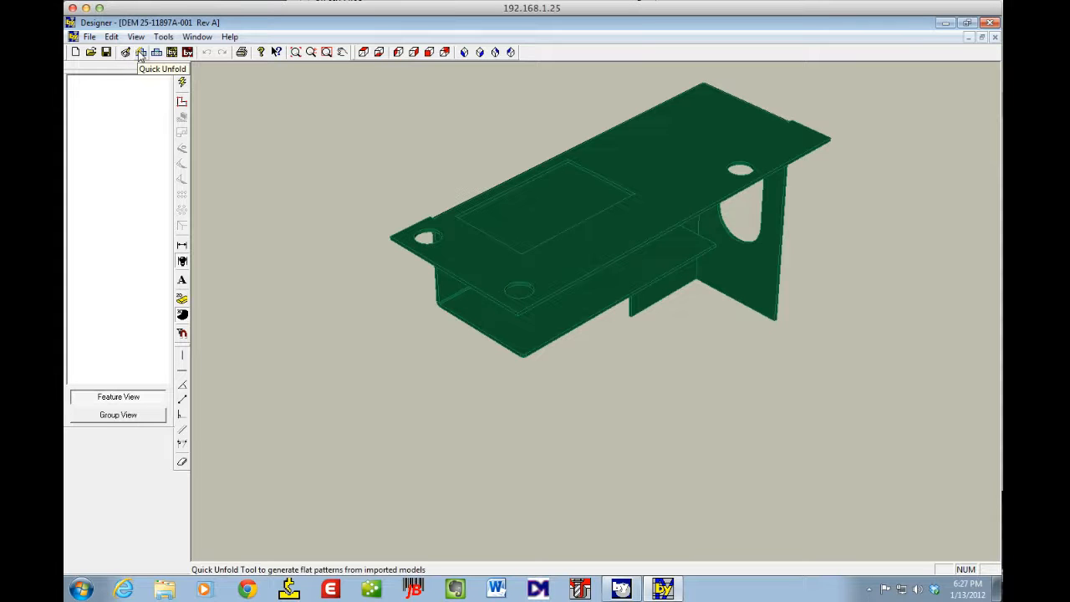
Step: Run Quick Unfold and choose to change the default tools before applying them
left_click(141, 52)
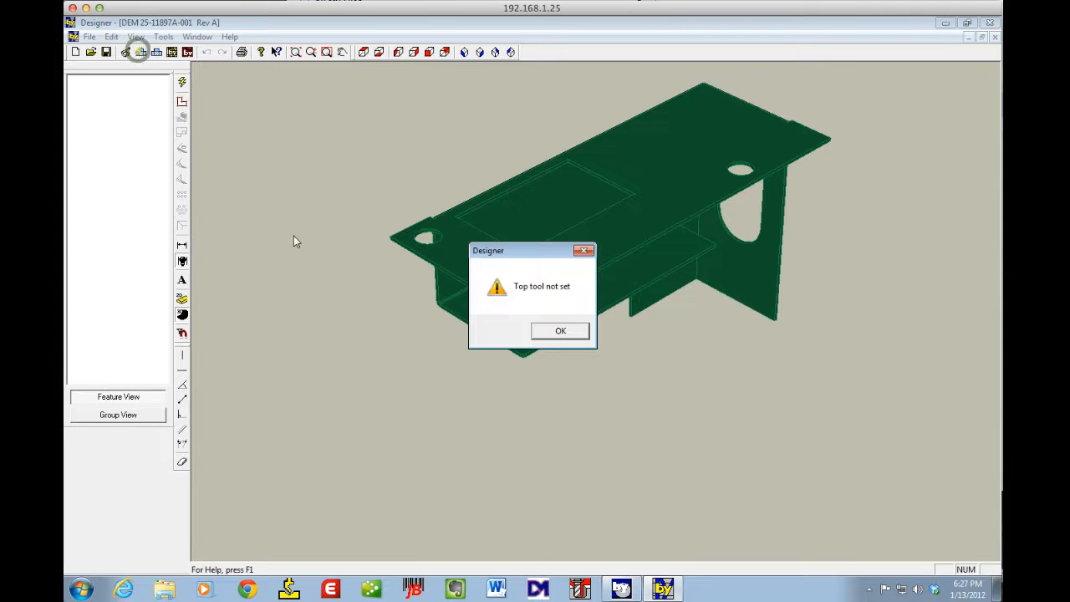
left_click(560, 330)
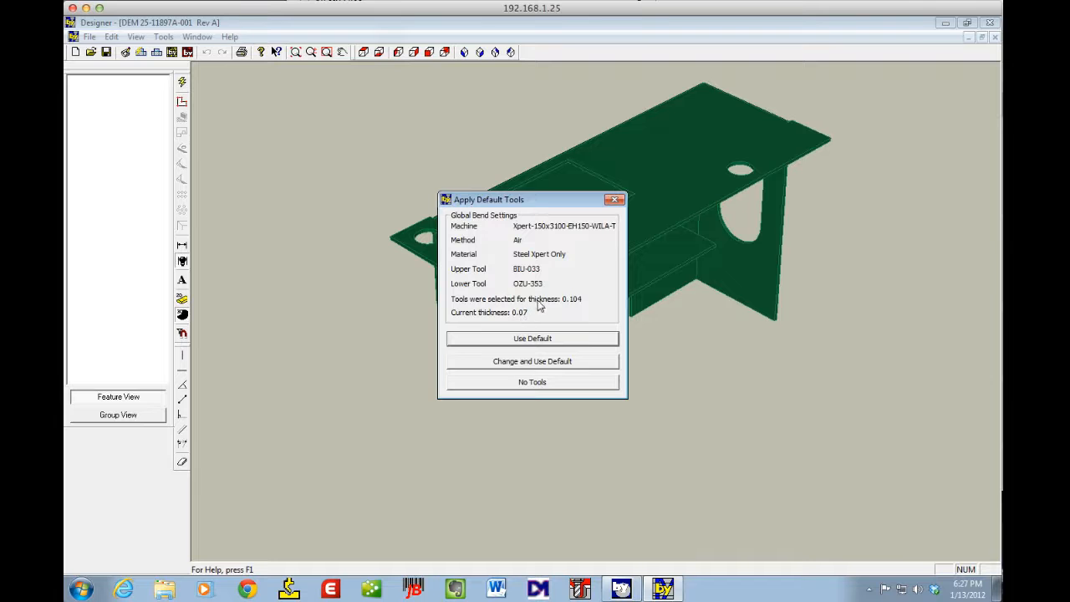
mouse_move(539, 305)
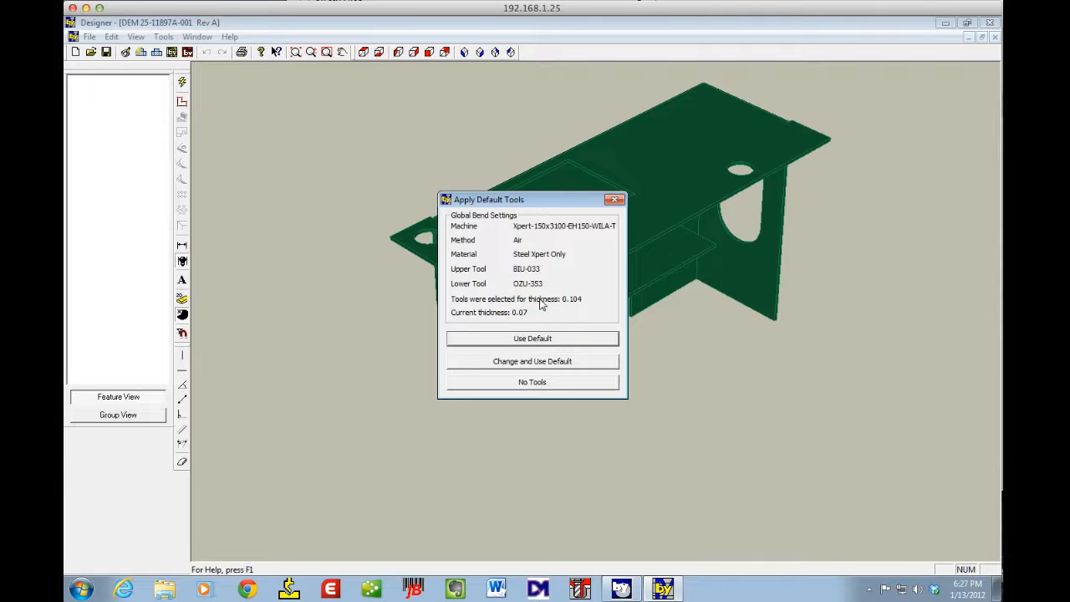
left_click(532, 361)
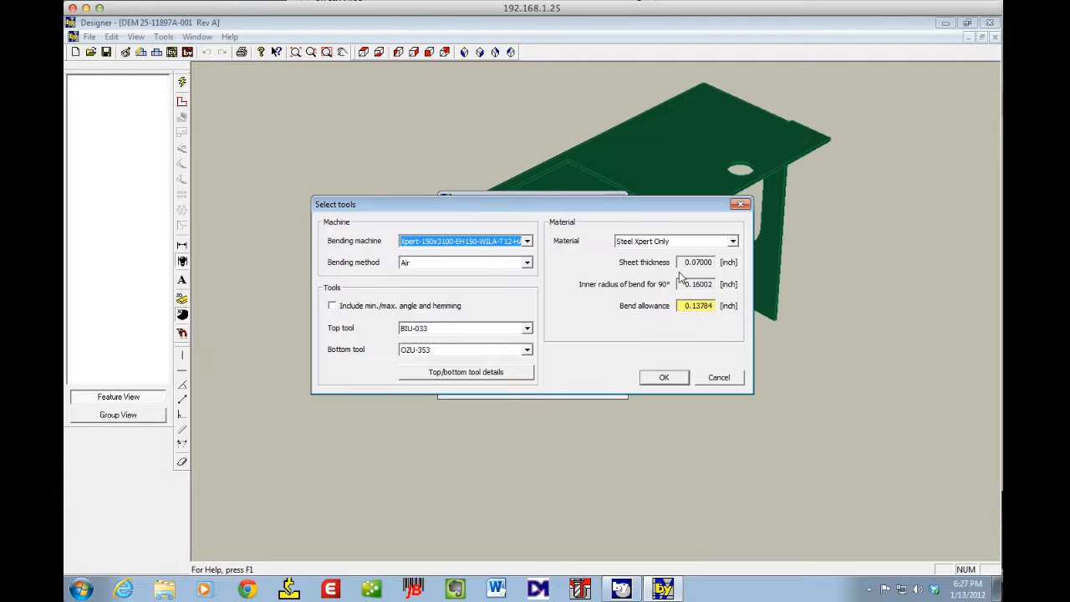
mouse_move(606, 245)
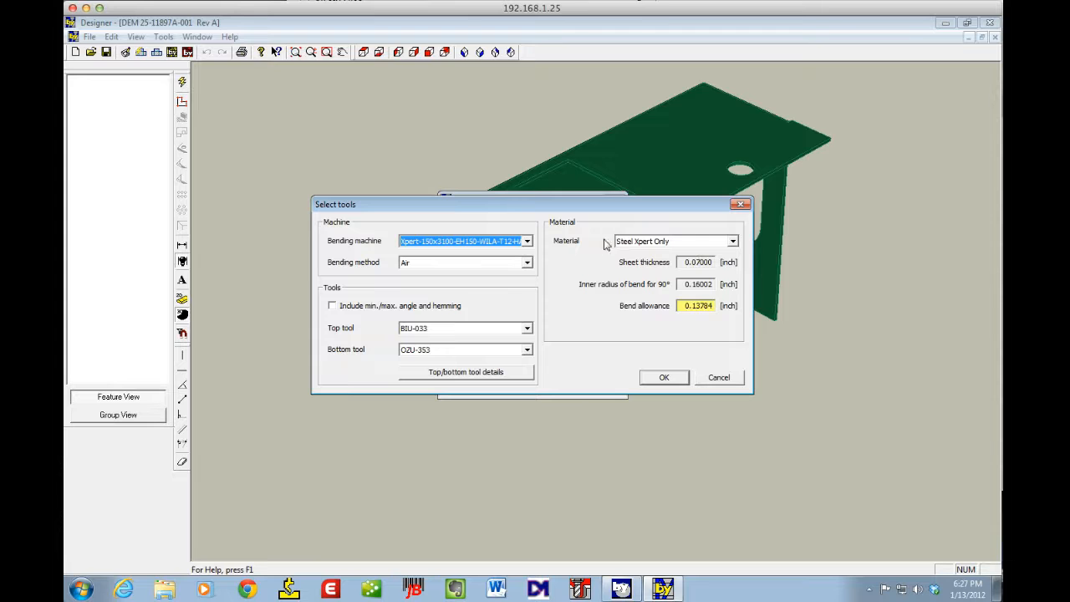
mouse_move(444, 366)
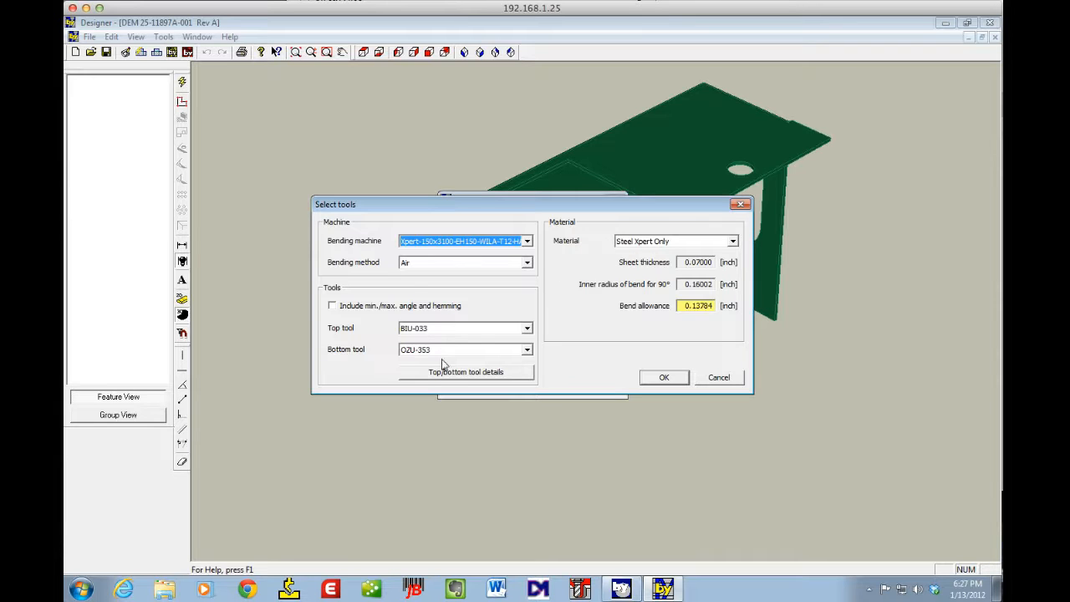
Step: Set the bottom tool to OZU-362 under BIU-033, giving bend allowance 0.13732 inch
left_click(466, 371)
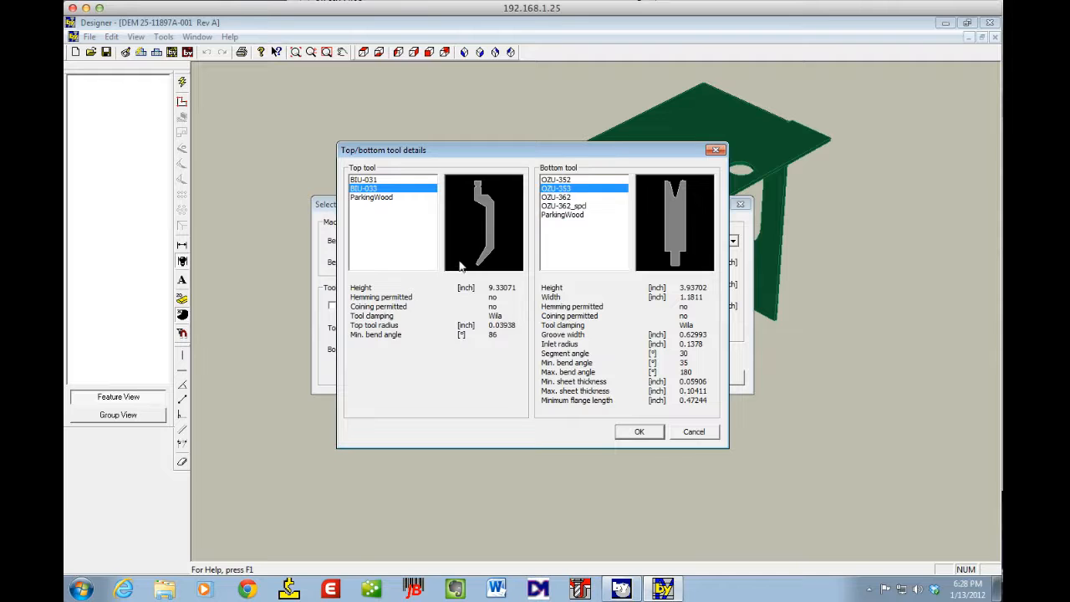
mouse_move(433, 204)
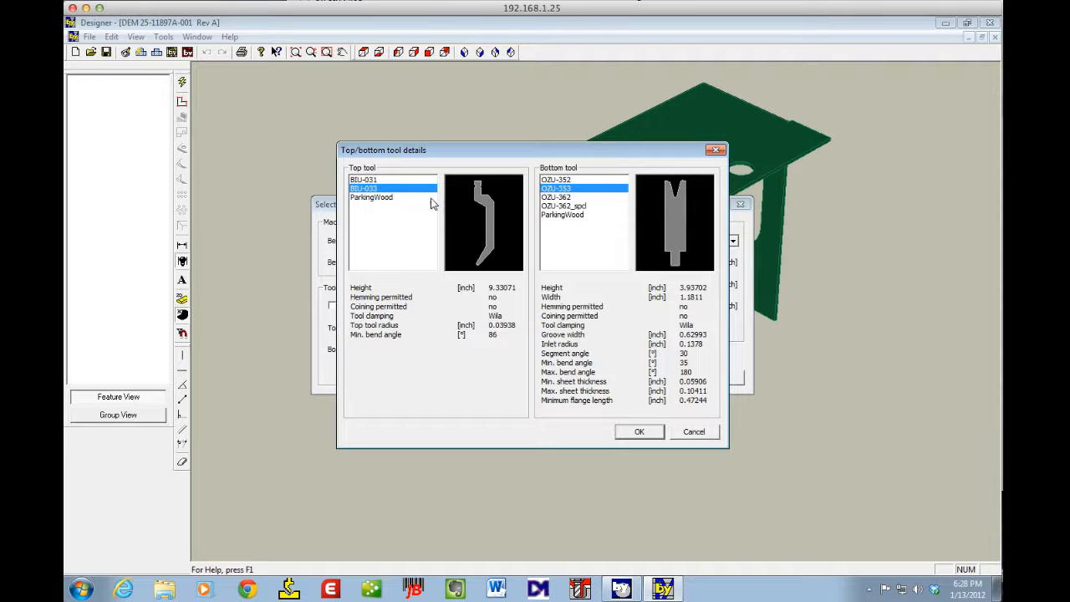
mouse_move(470, 269)
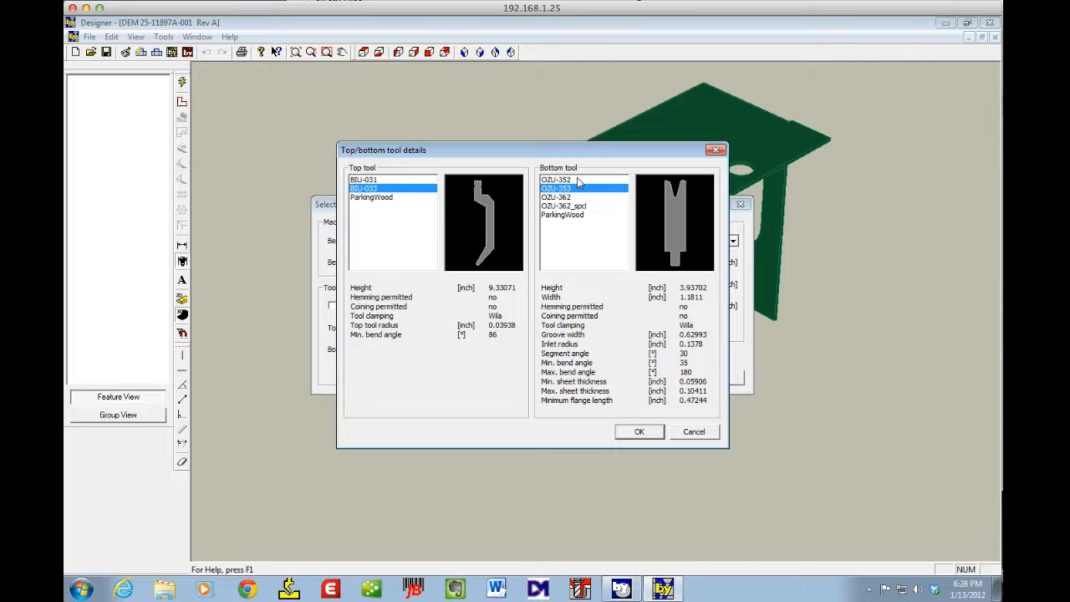
left_click(569, 197)
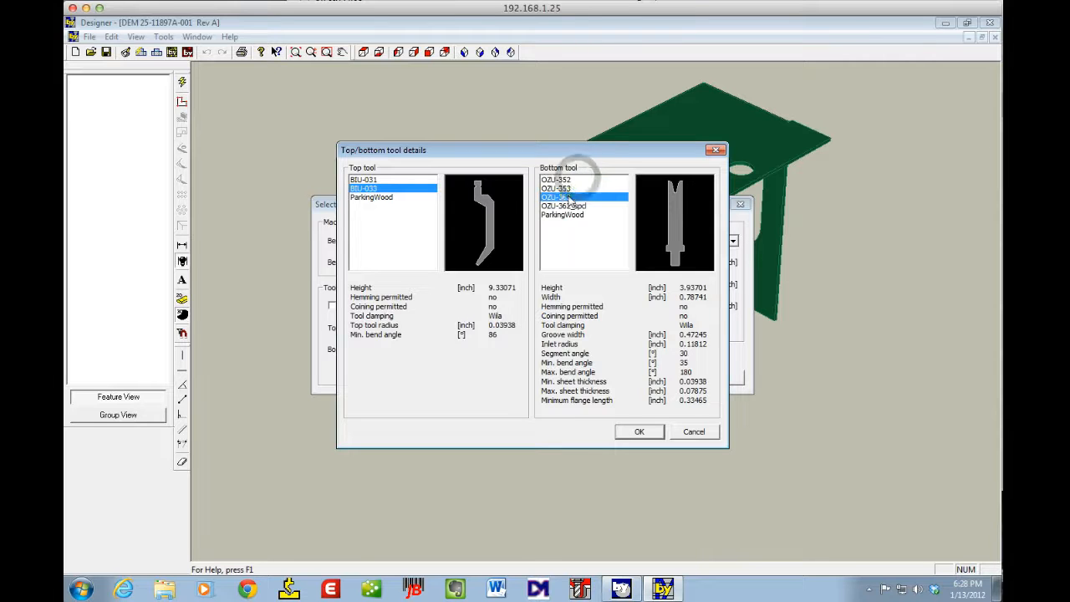
left_click(558, 198)
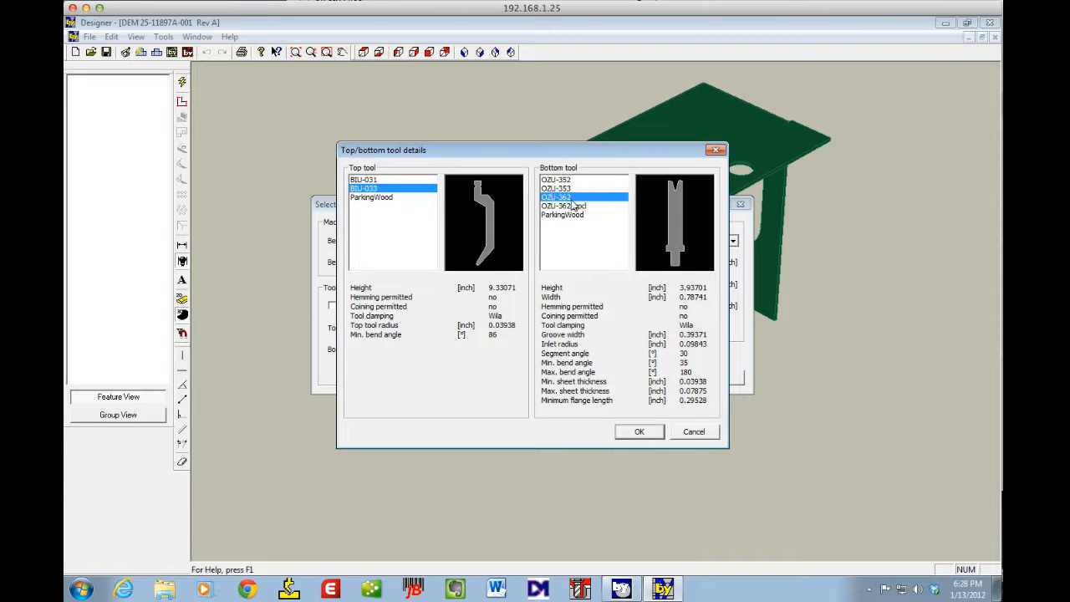
mouse_move(676, 219)
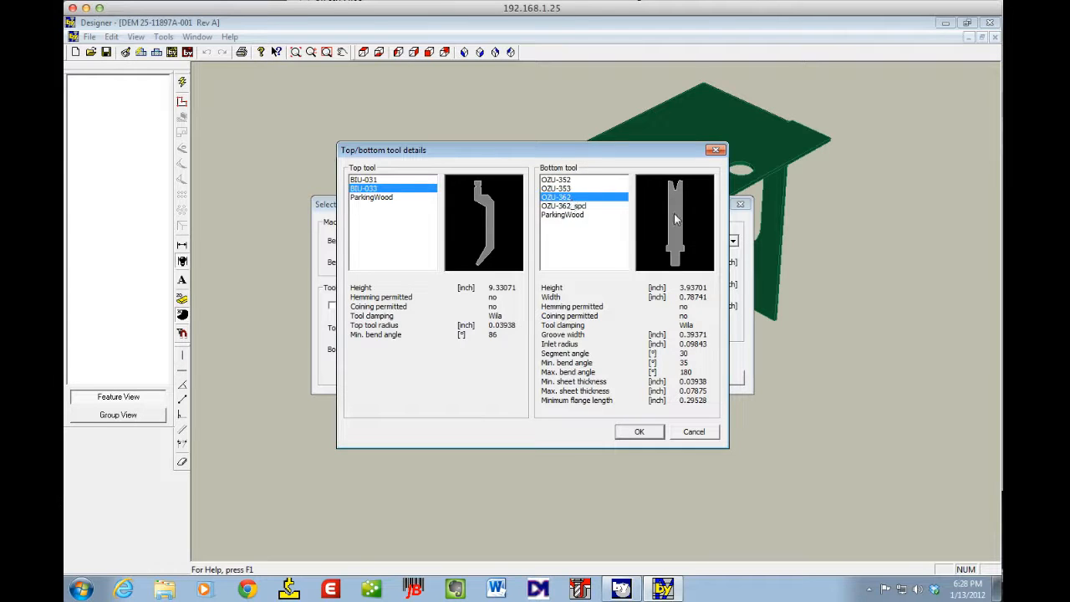
mouse_move(561, 266)
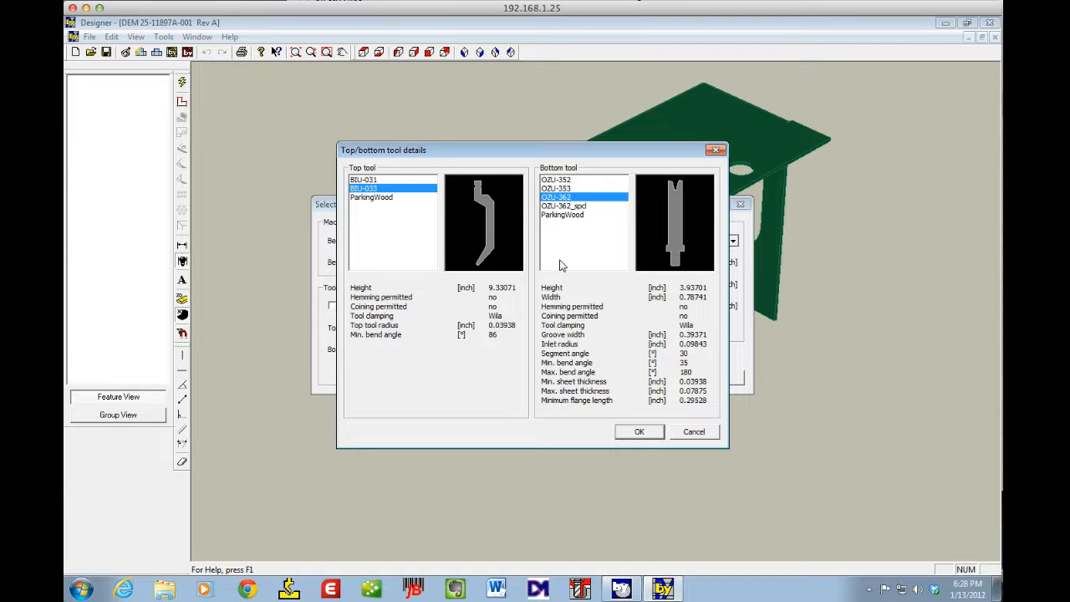
mouse_move(581, 291)
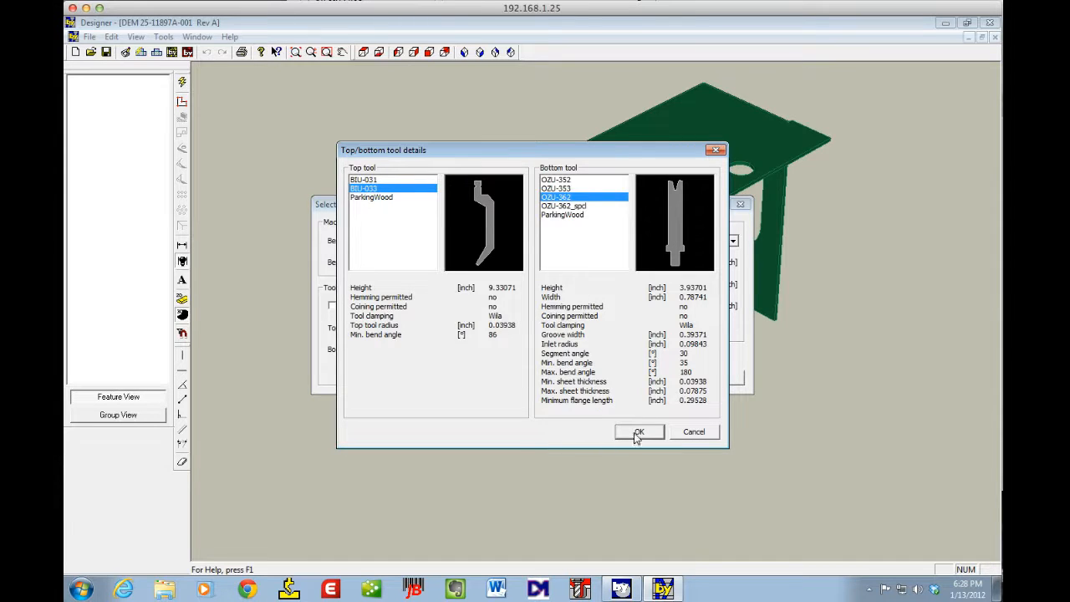
left_click(638, 431)
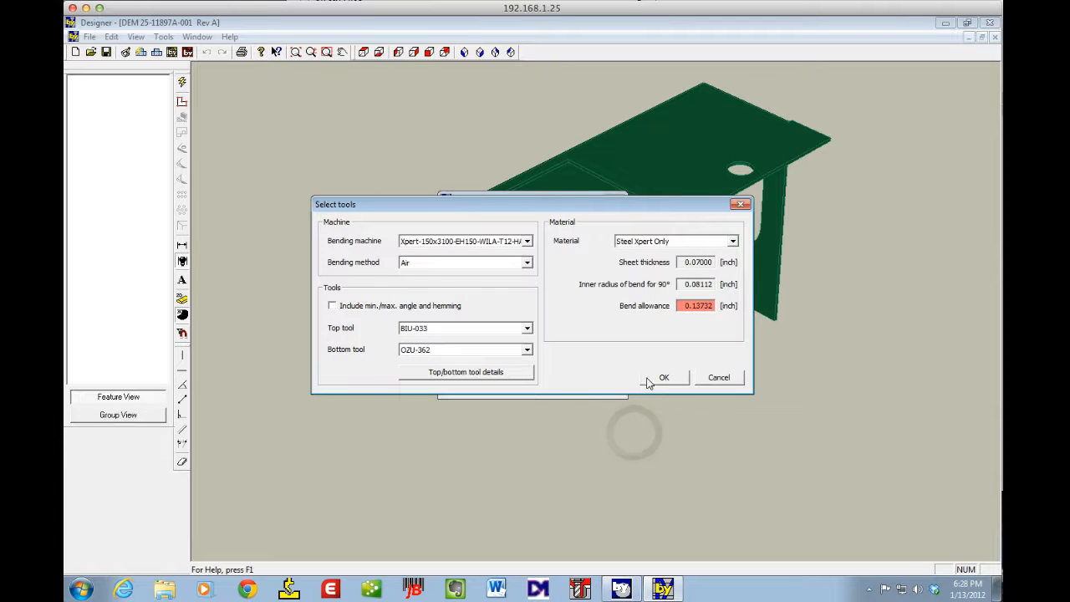
mouse_move(686, 324)
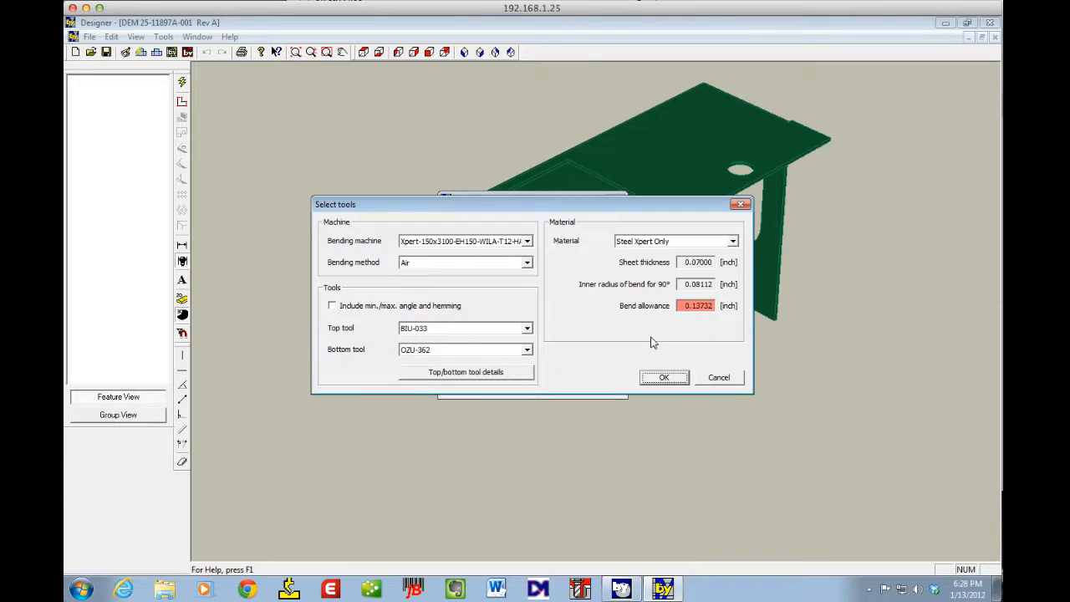
mouse_move(640, 368)
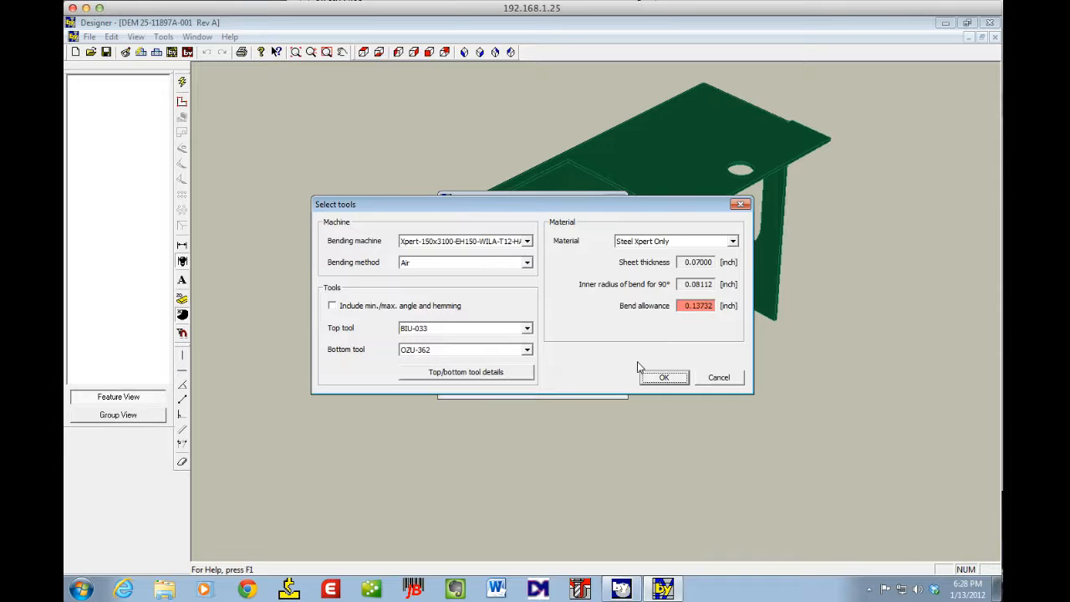
left_click(664, 377)
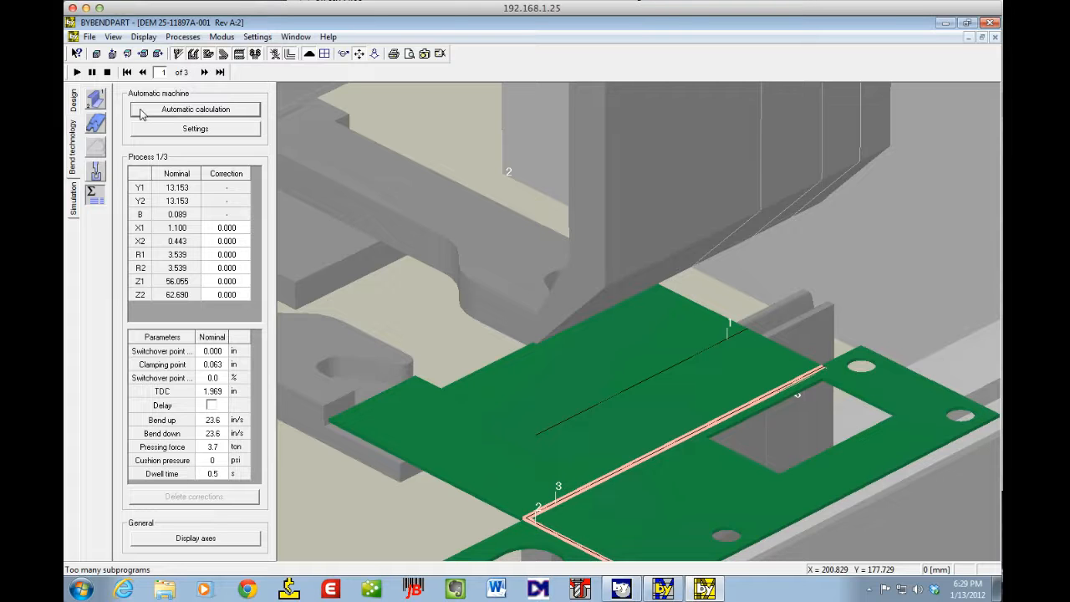
mouse_move(167, 141)
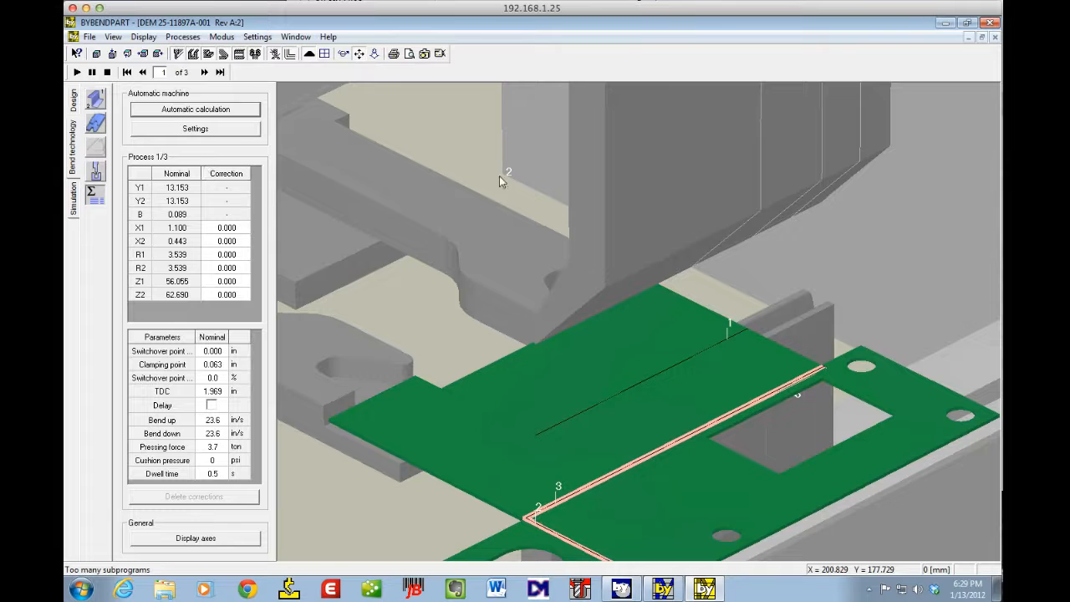
mouse_move(701, 153)
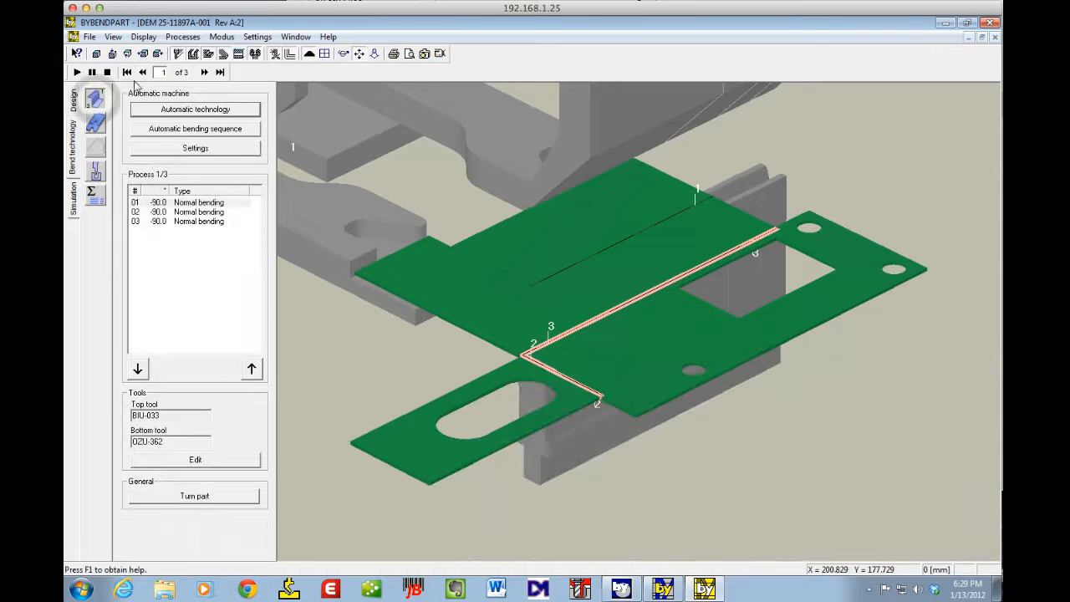
Step: In the bend sequence, rotate the BIU-033 top tool for bend 2
left_click(95, 98)
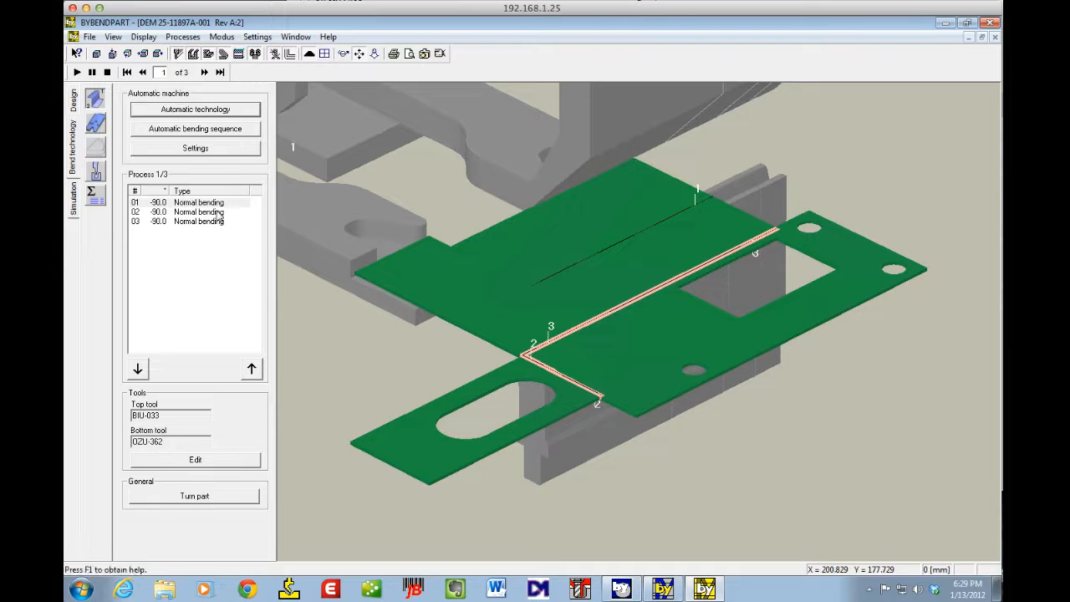
left_click(199, 202)
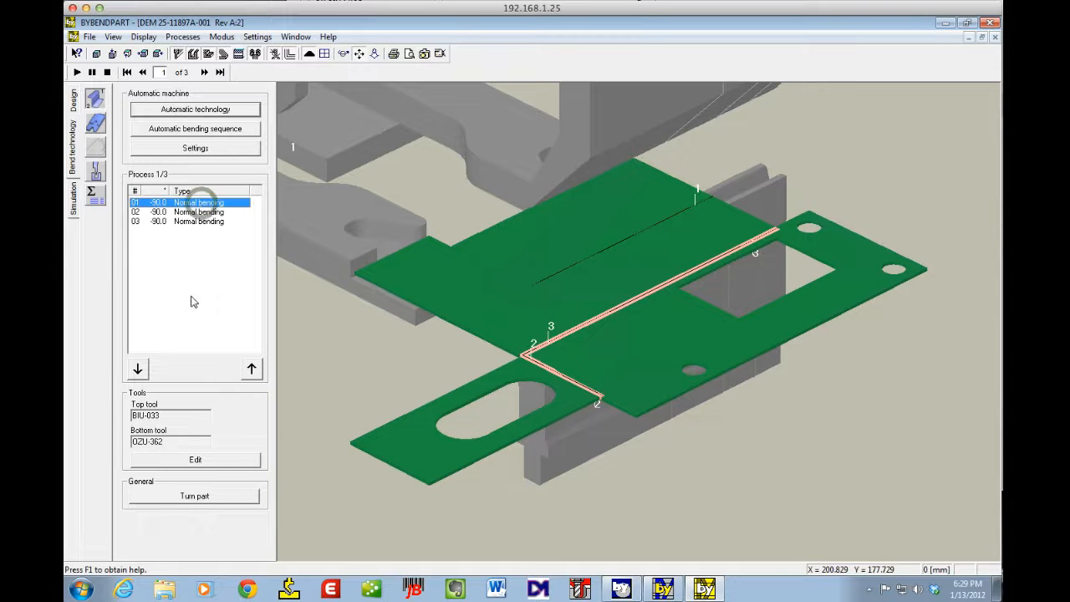
left_click(195, 459)
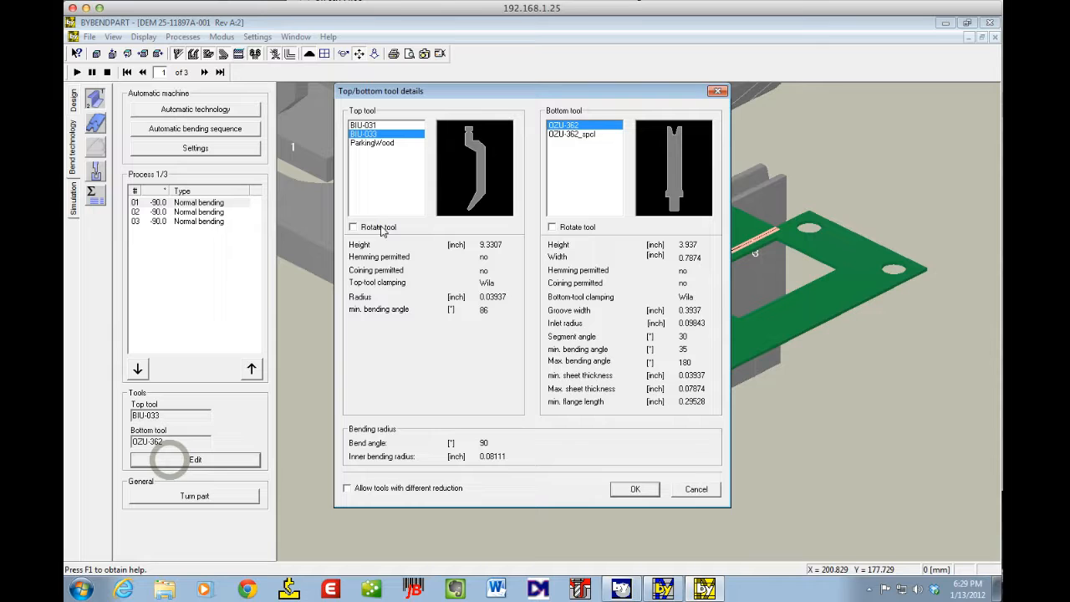
left_click(635, 489)
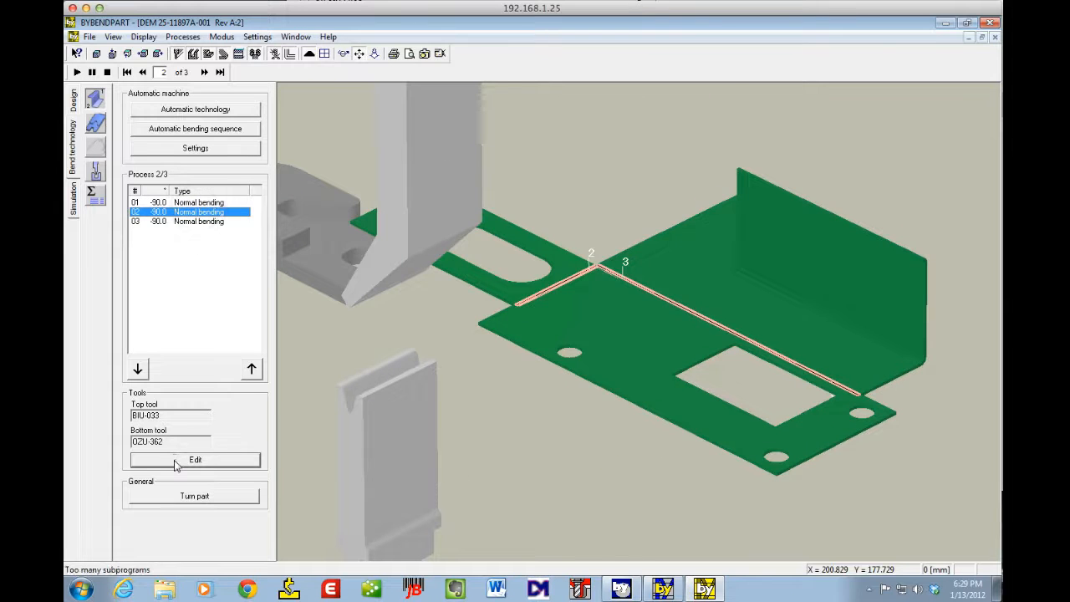
left_click(195, 459)
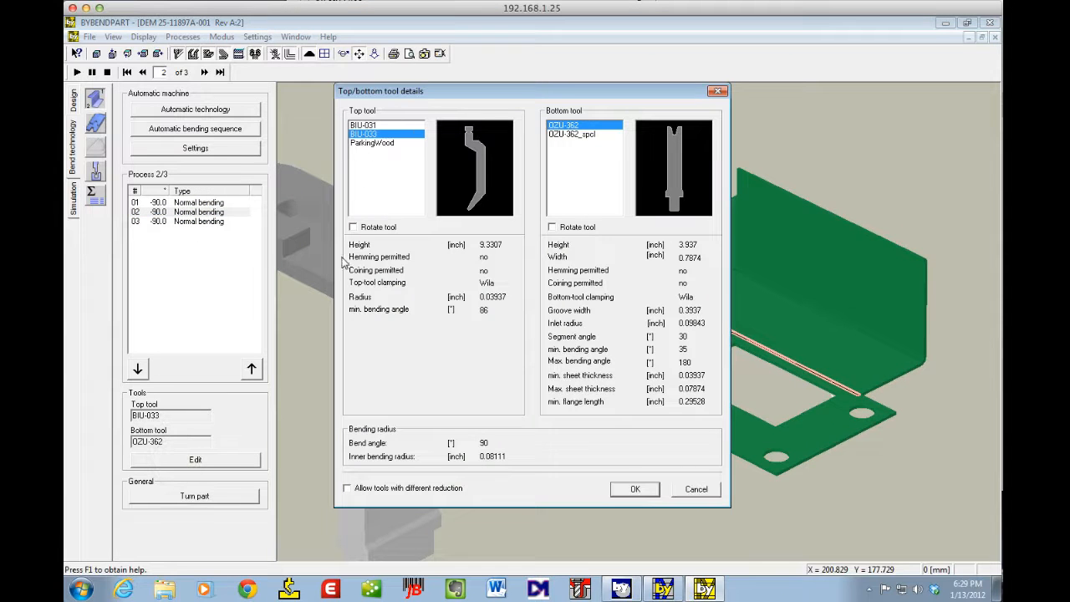
left_click(634, 489)
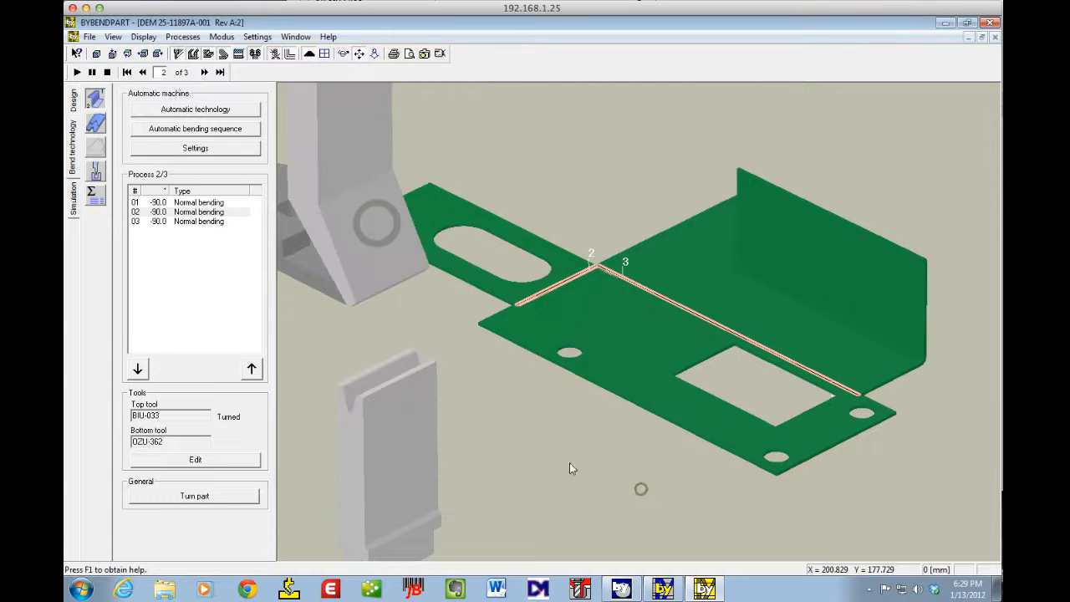
Step: Rotate the top tool for bend 3 as well, so both bends show it turned
left_click(198, 222)
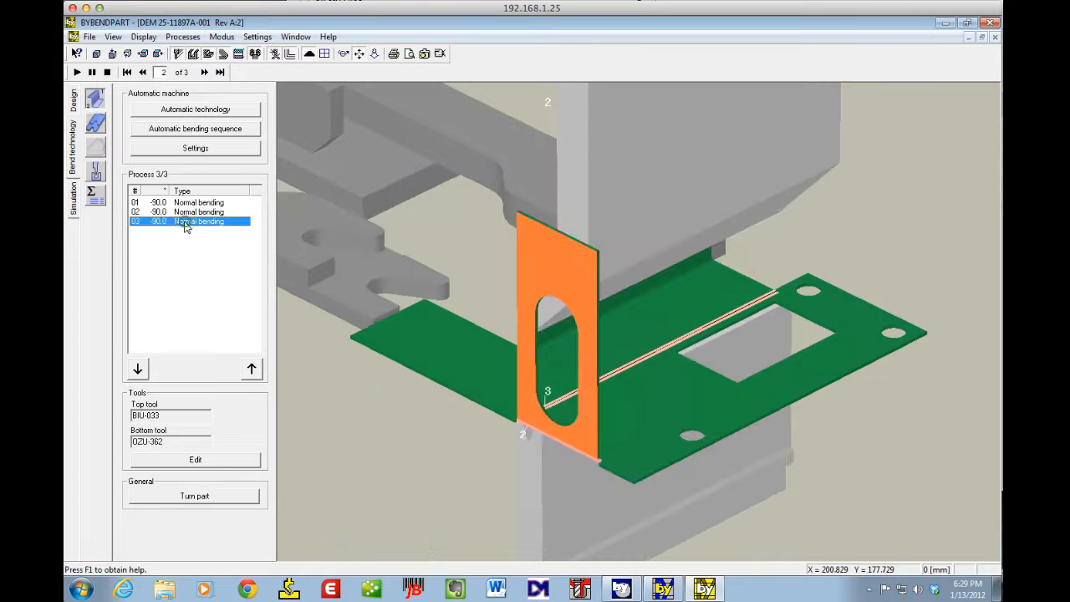
left_click(195, 460)
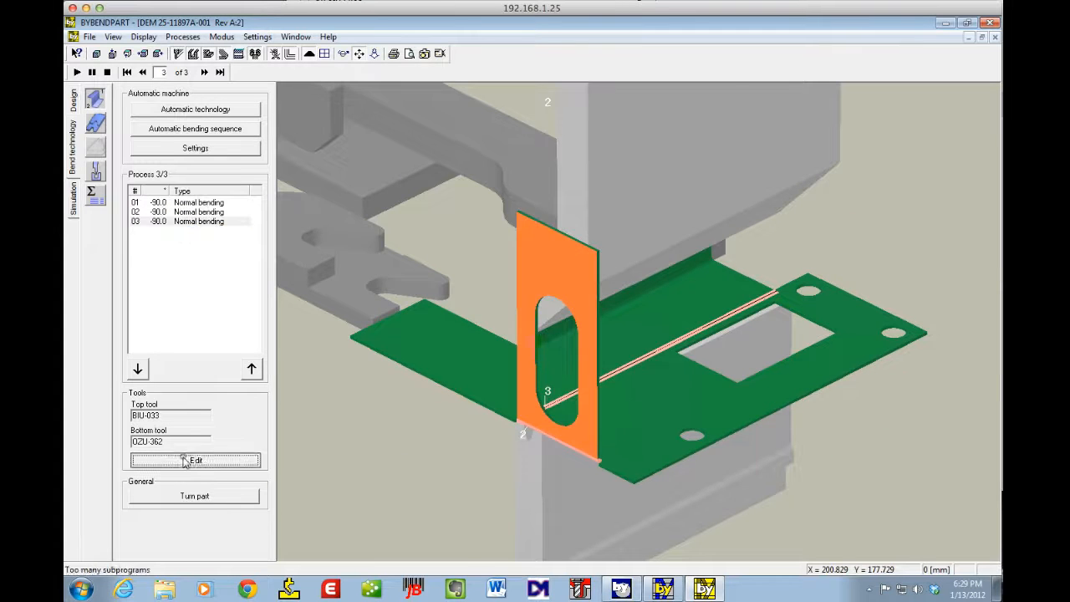
left_click(194, 460)
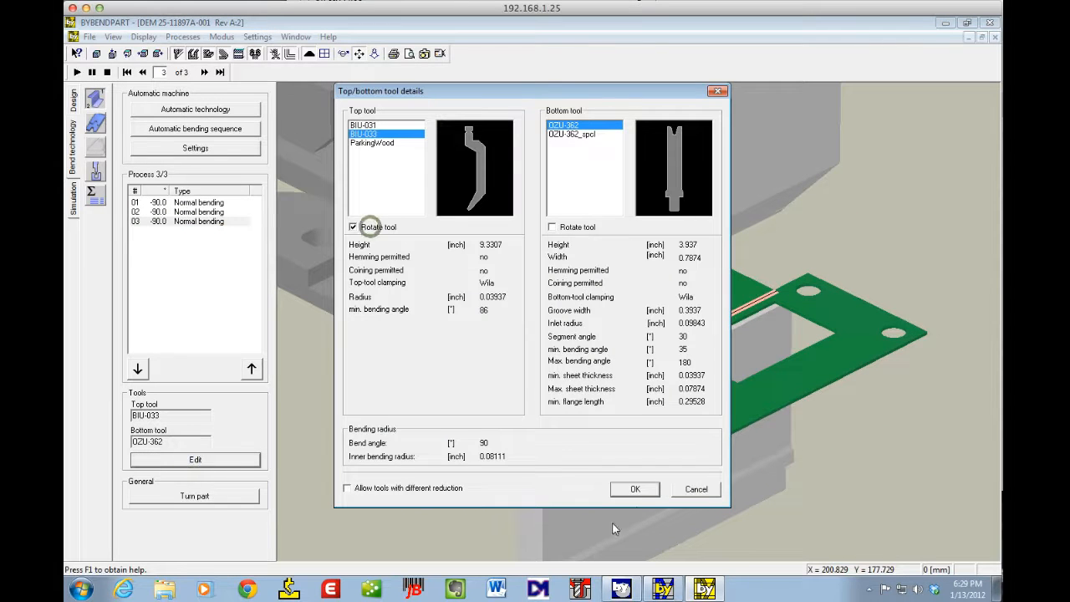
left_click(635, 489)
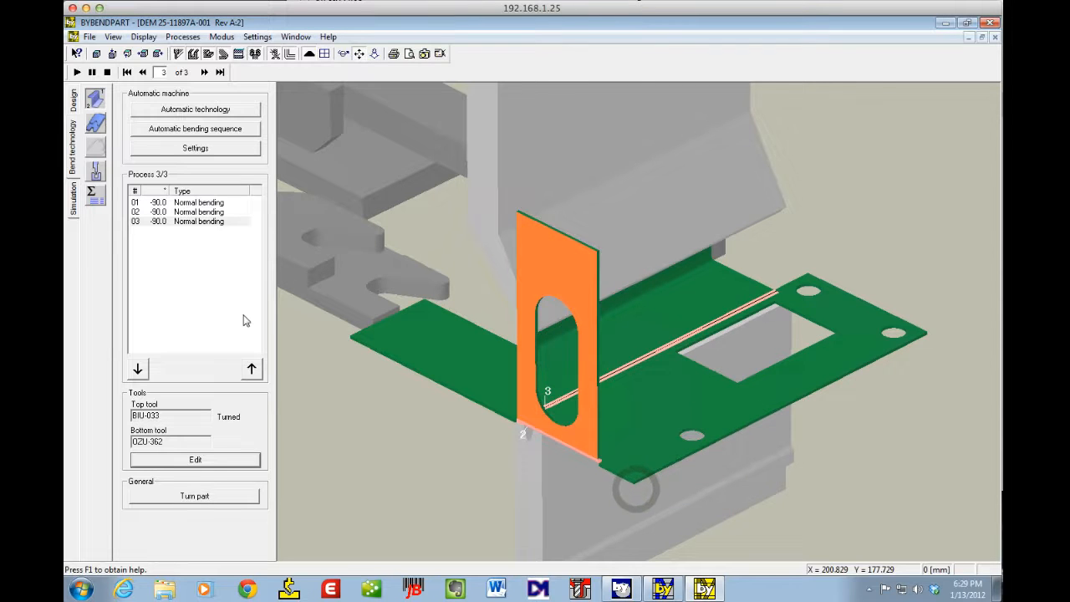
left_click(77, 72)
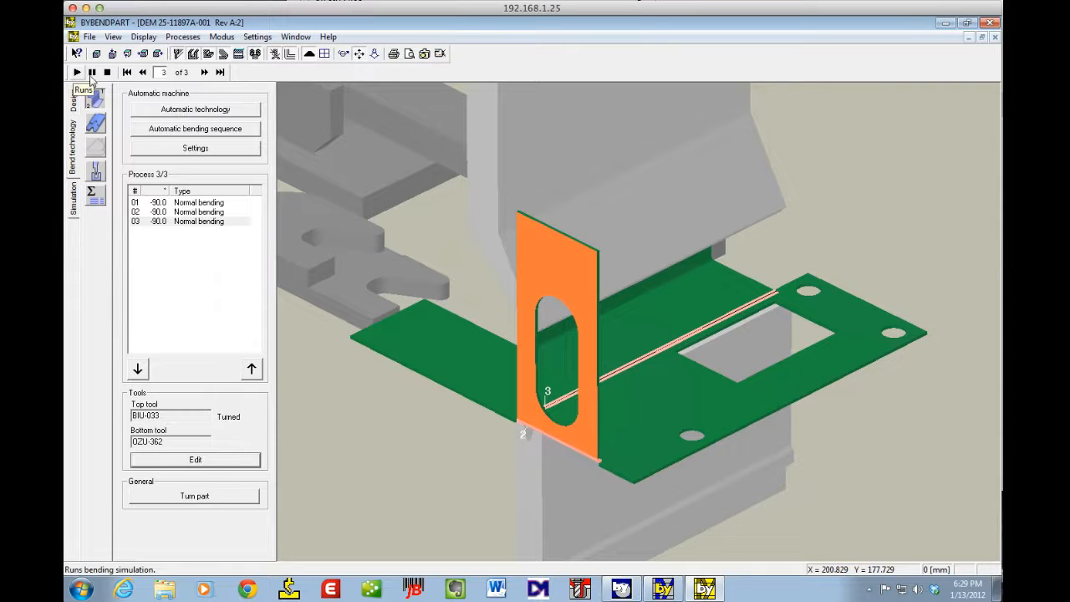
Step: Rewind the simulation to the first bend and play it through all three bends
left_click(126, 72)
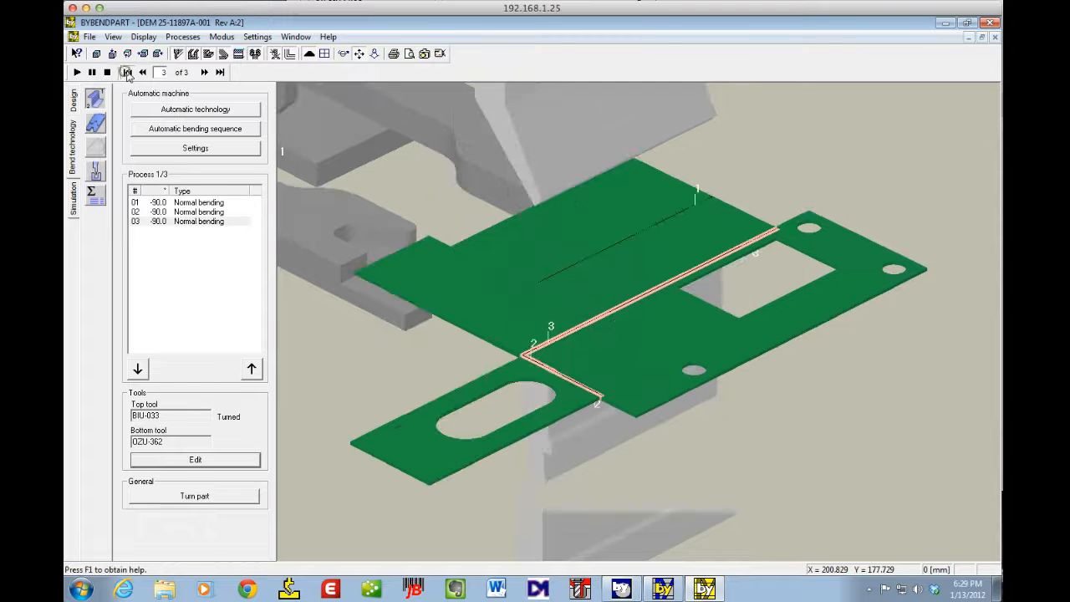
left_click(126, 72)
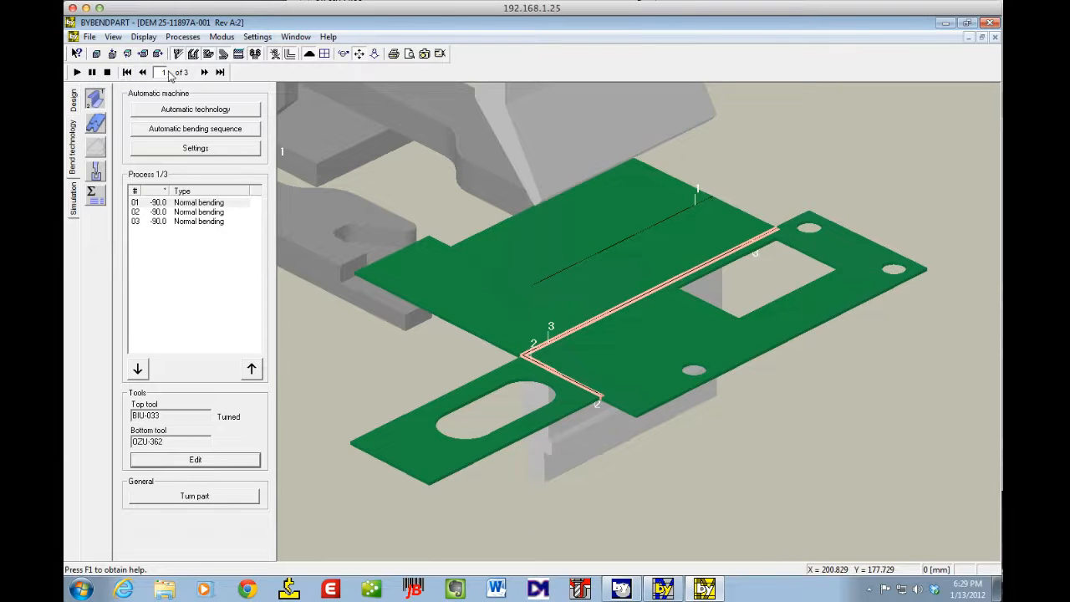
left_click(76, 72)
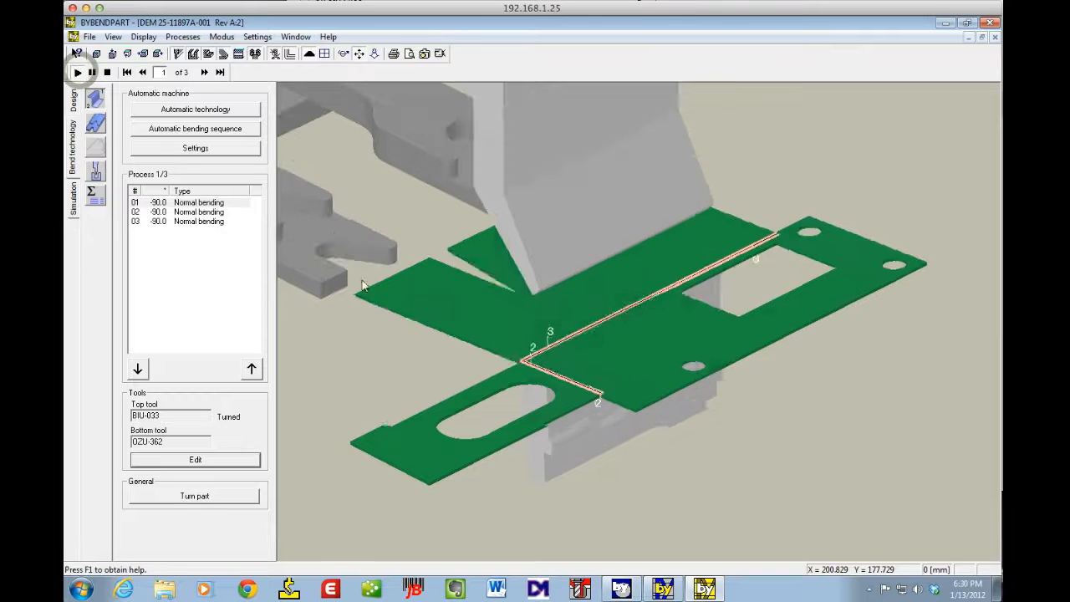
left_click(204, 71)
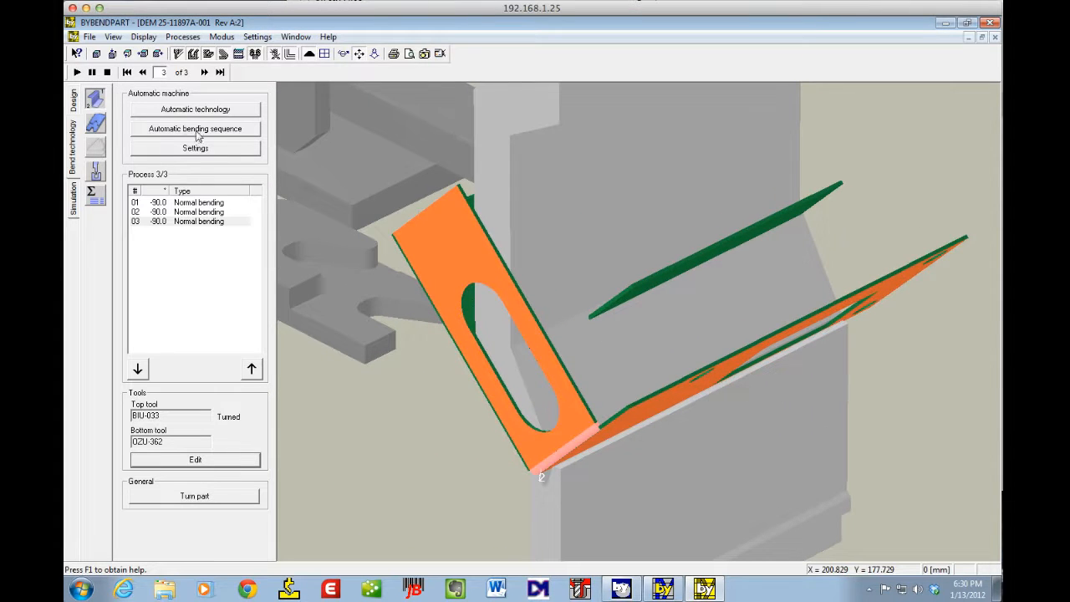
Step: Recompute the bending sequence automatically, deleting the existing setup plan
left_click(195, 128)
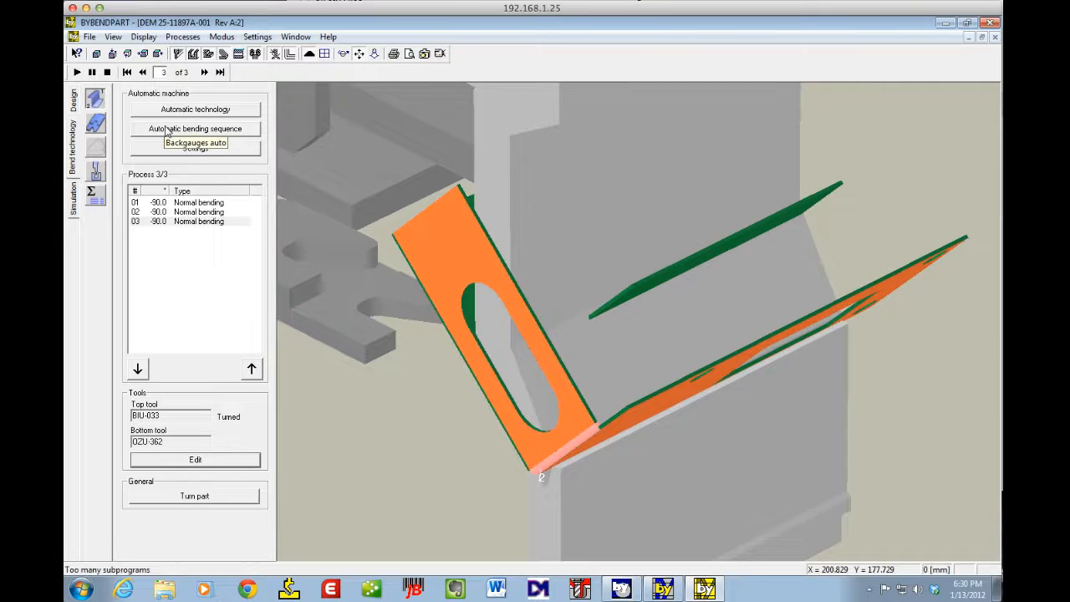
left_click(195, 128)
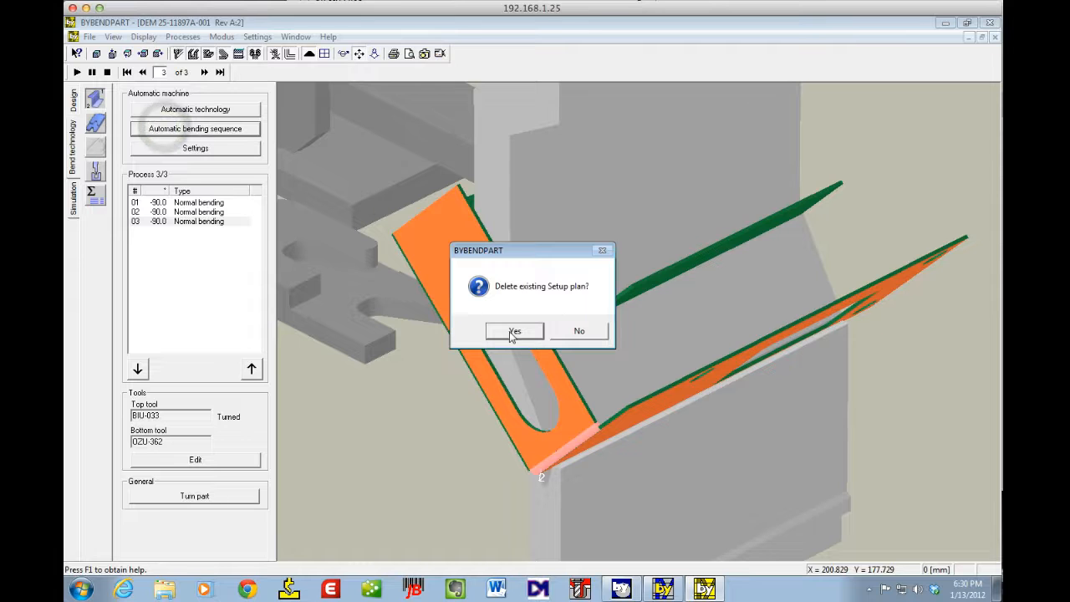
left_click(514, 330)
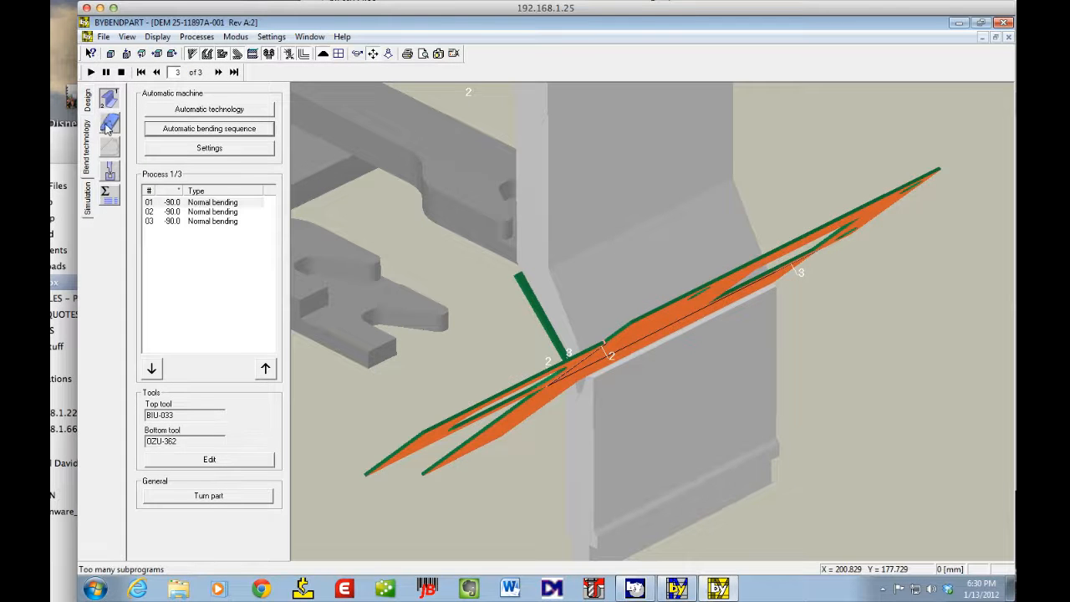
Step: In Bend technology, calculate the backgauge positions for all bends automatically
left_click(109, 123)
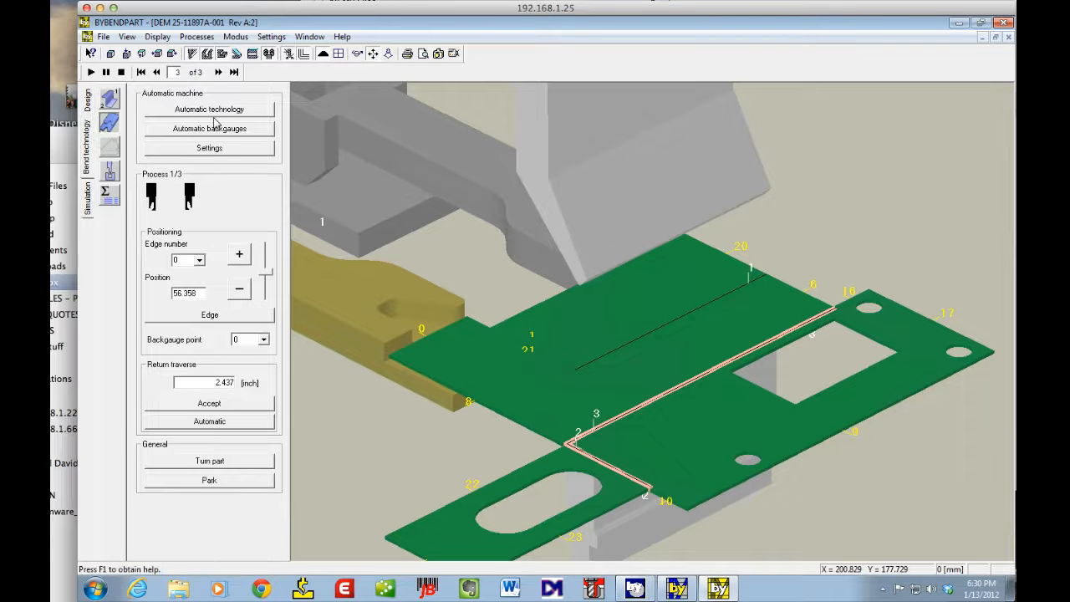
left_click(209, 128)
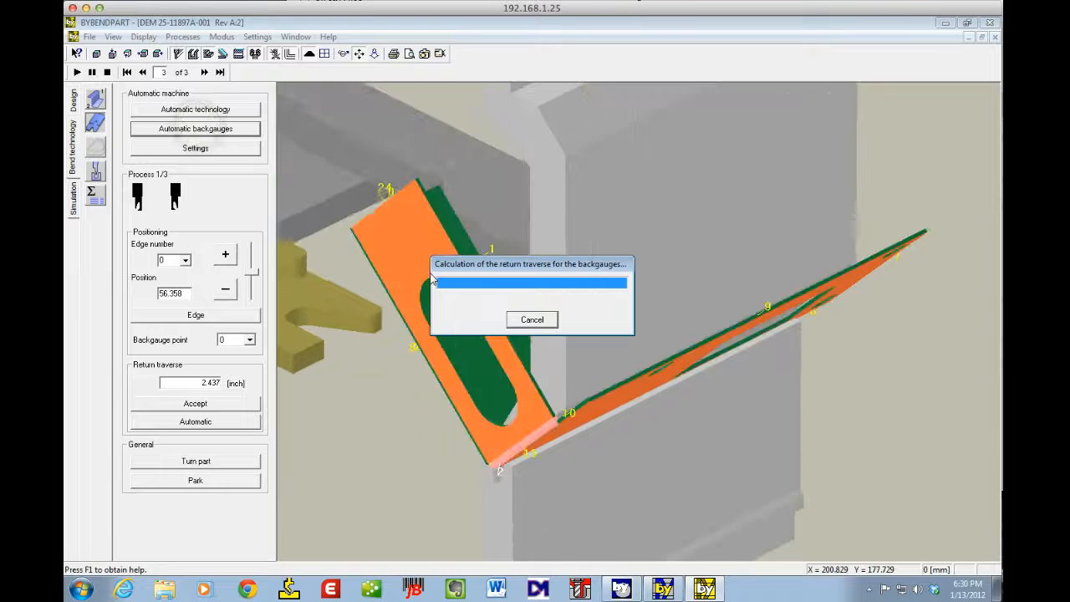
left_click(532, 319)
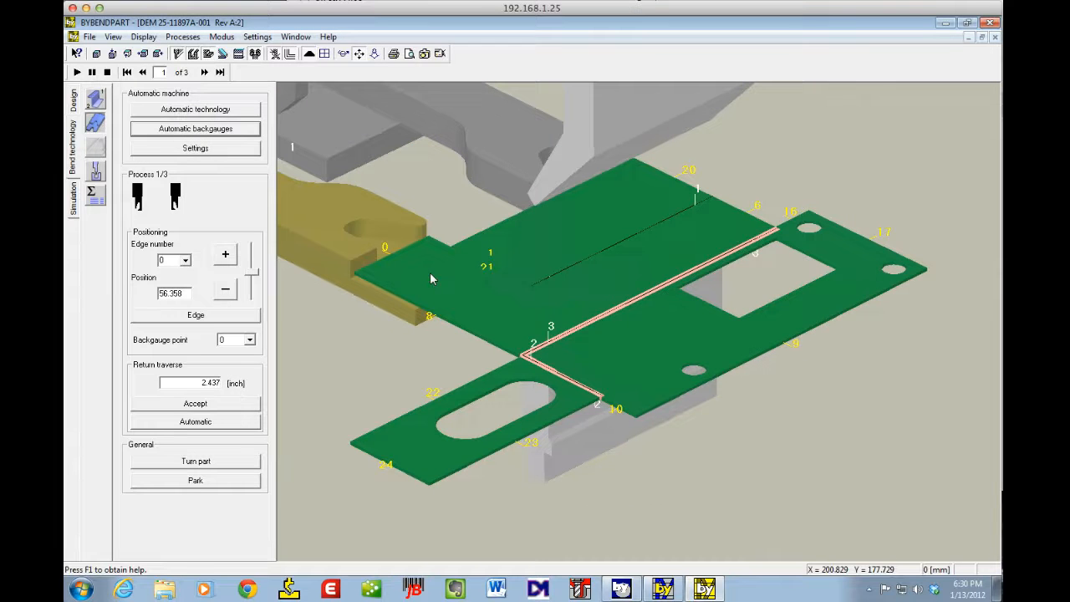
Step: Move to tool setup planning and show the axis values for process 1 of 3
left_click(96, 172)
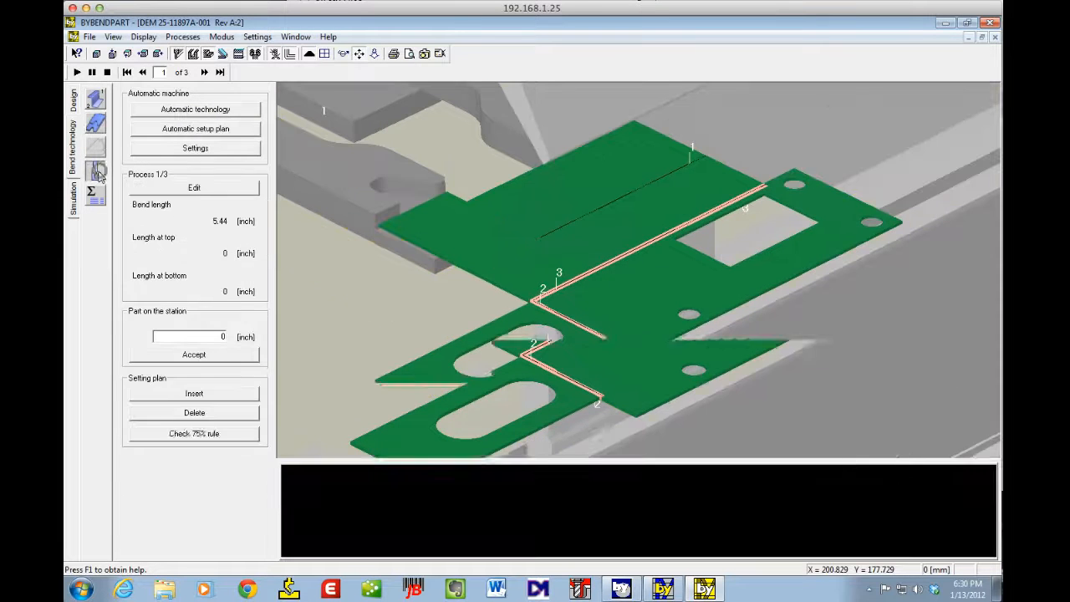
left_click(194, 433)
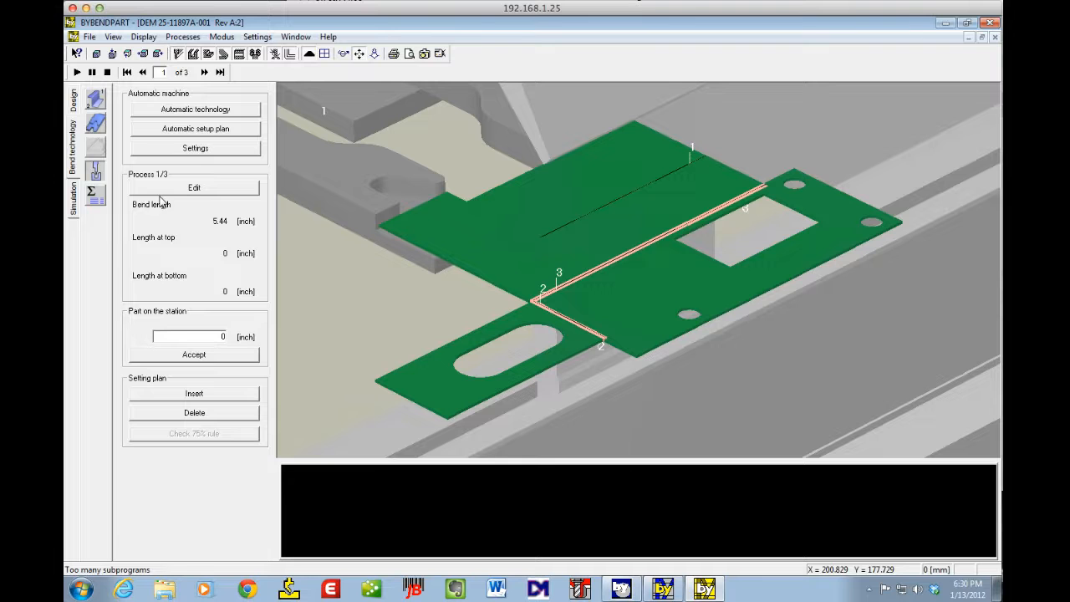
mouse_move(205, 114)
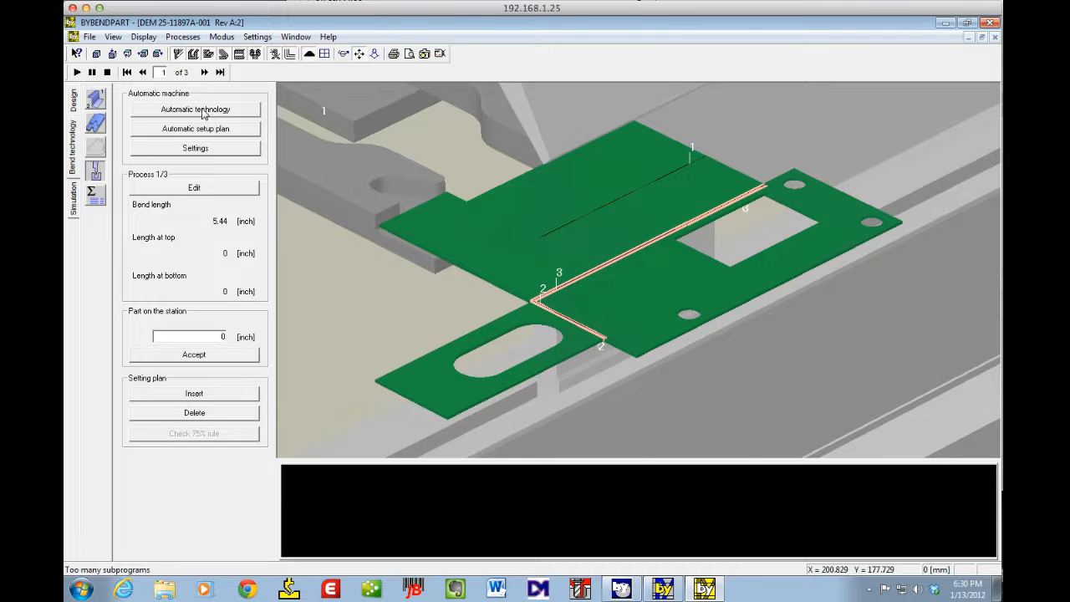
left_click(195, 109)
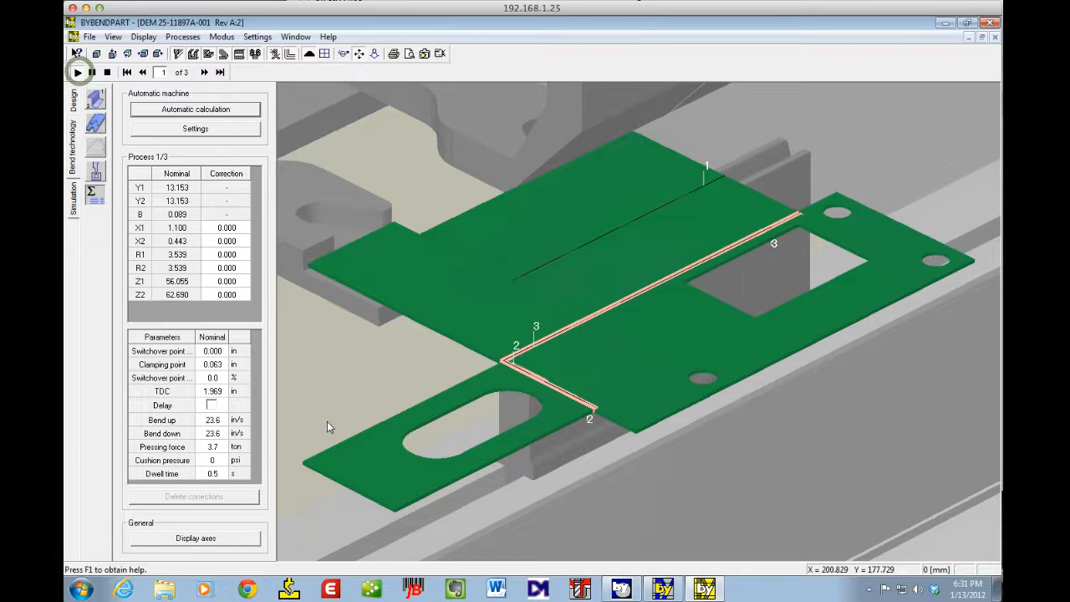
Step: Simulate the three bends with axis values, then show the BIU-033/OZU-362 tool station layout
left_click(77, 72)
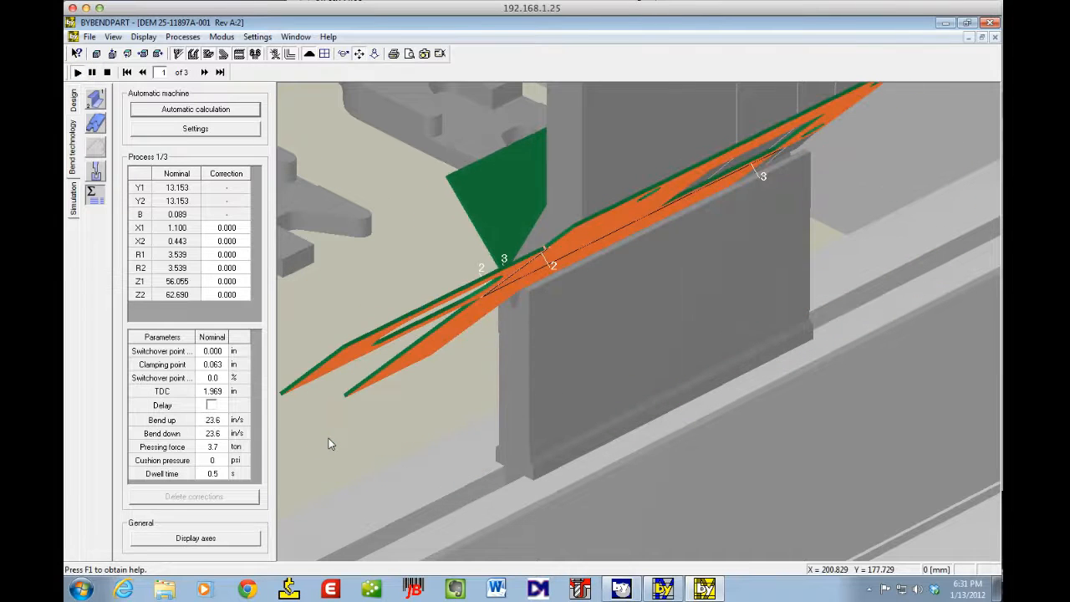
left_click(204, 72)
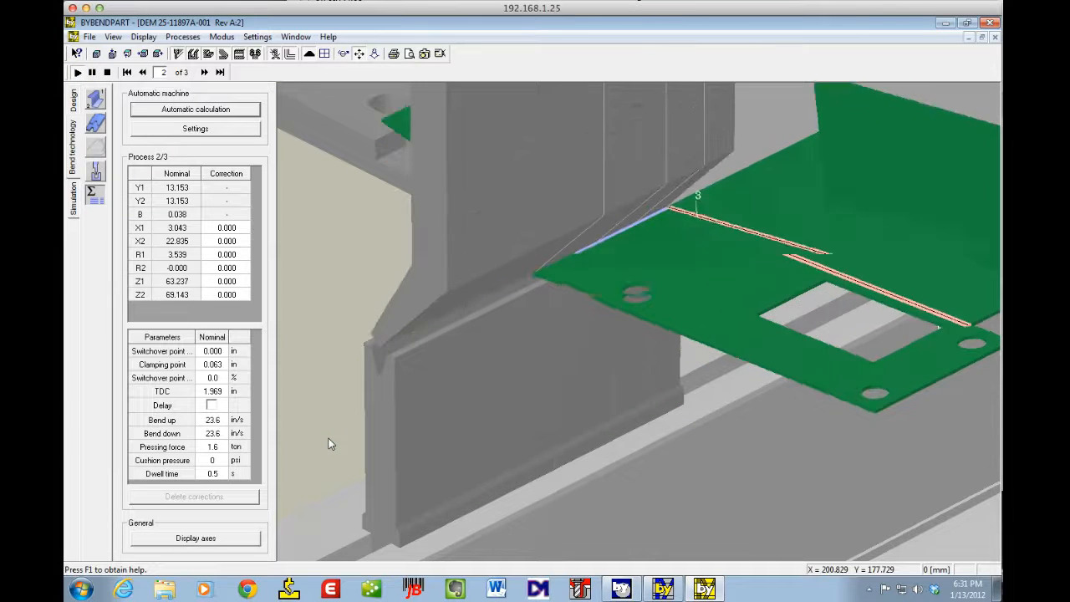
left_click(204, 72)
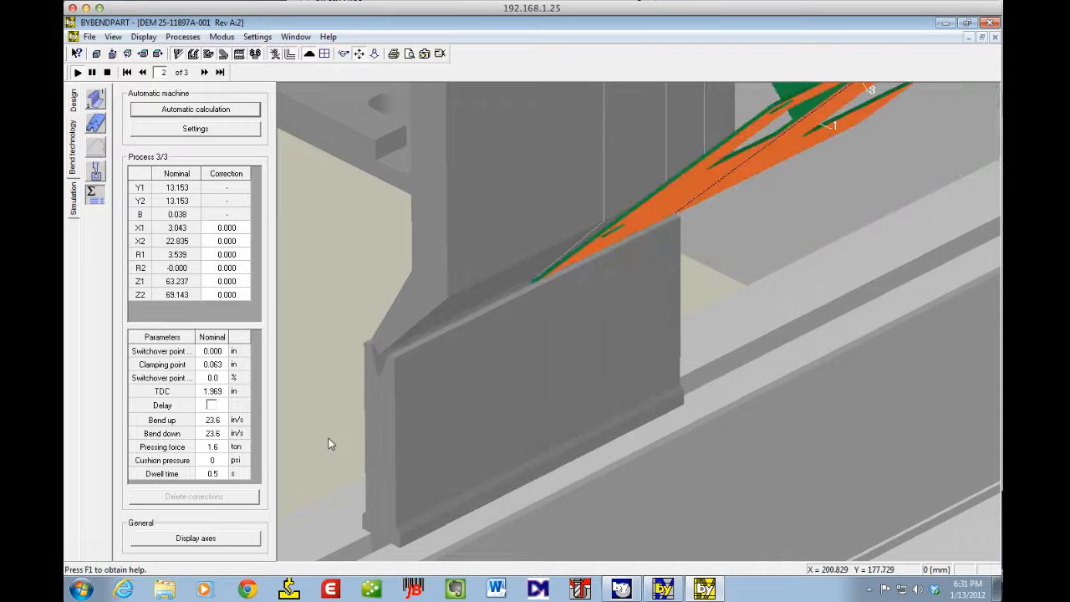
left_click(204, 72)
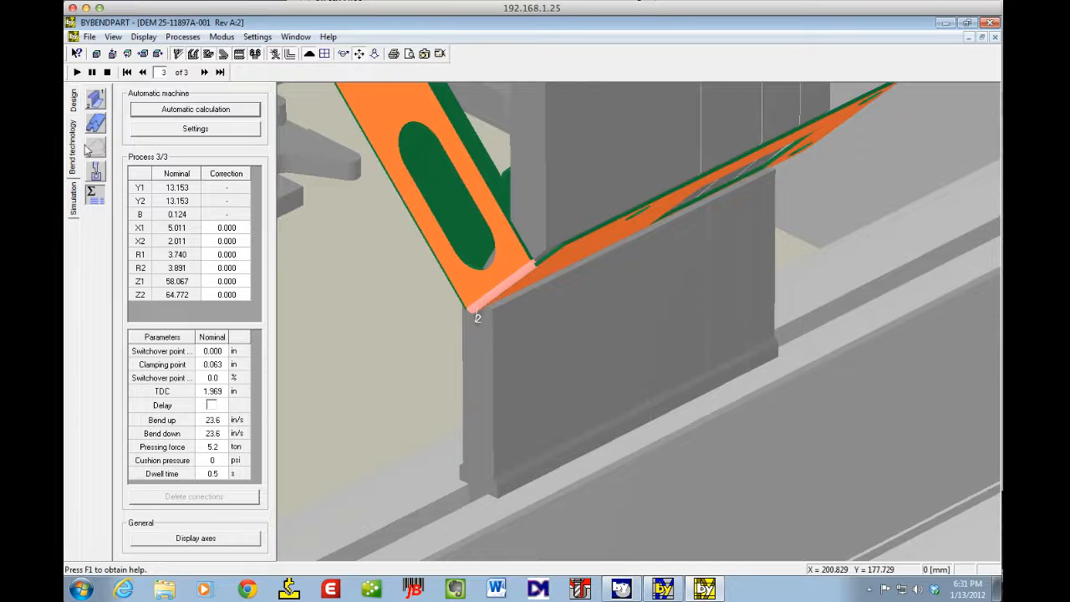
left_click(95, 171)
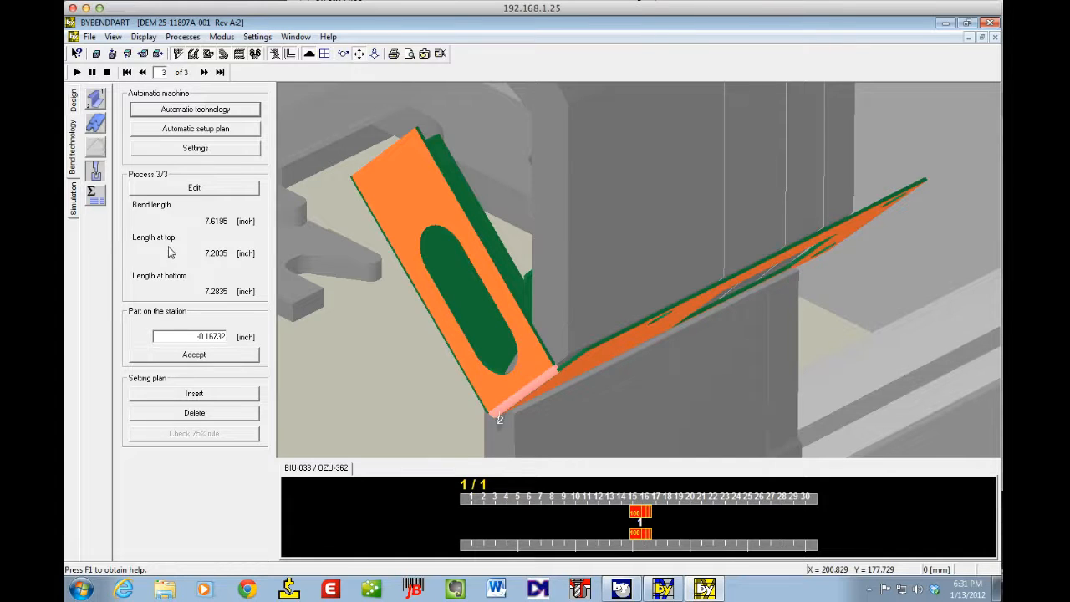
Step: Return to the bend sequence view and rewind the simulation to the flat part at process 1
left_click(95, 195)
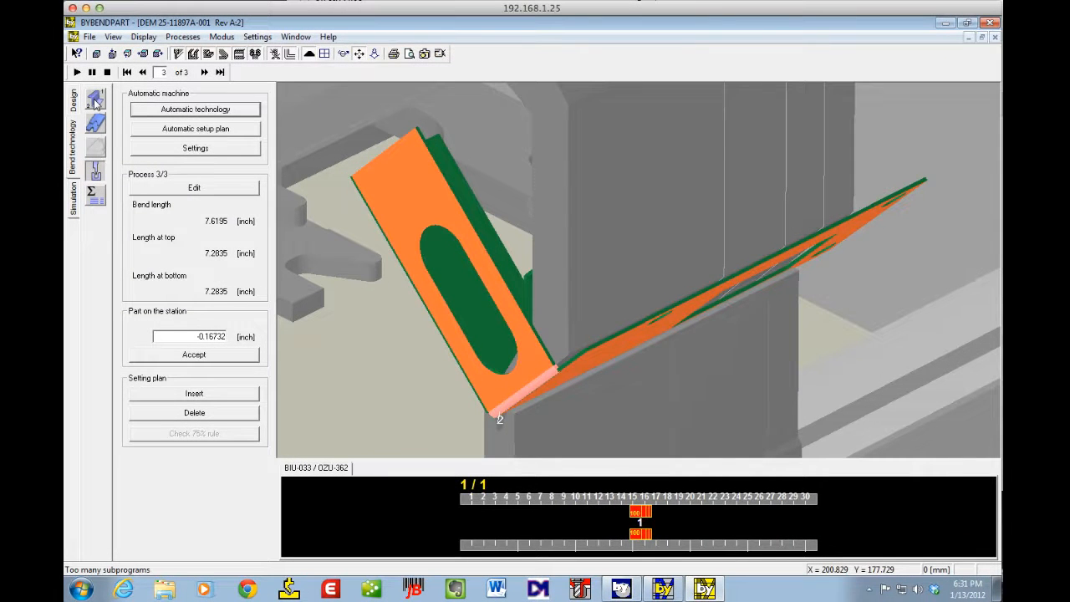
left_click(95, 99)
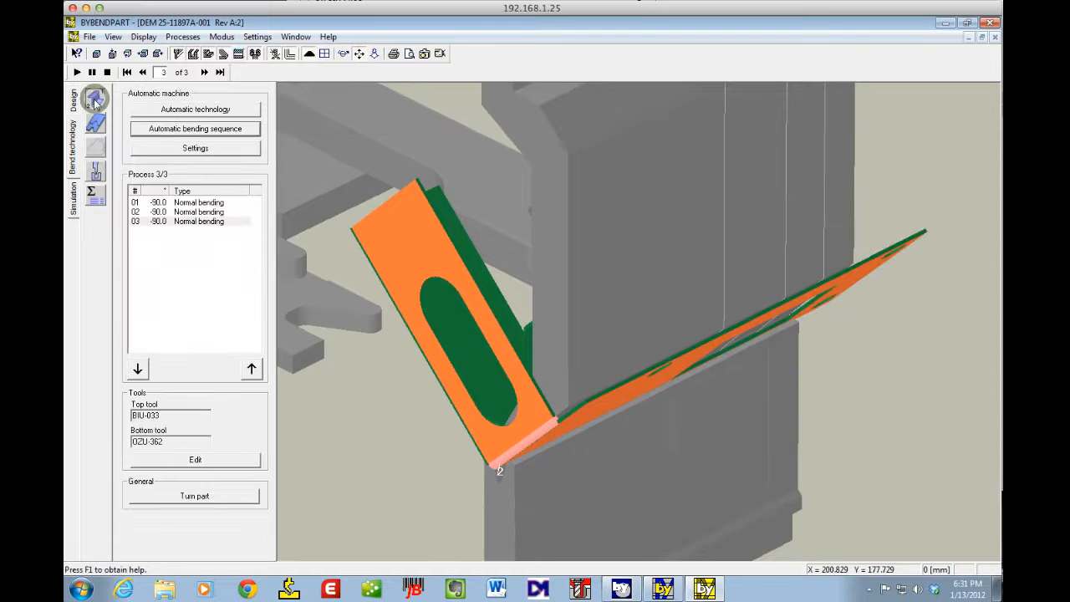
mouse_move(76, 72)
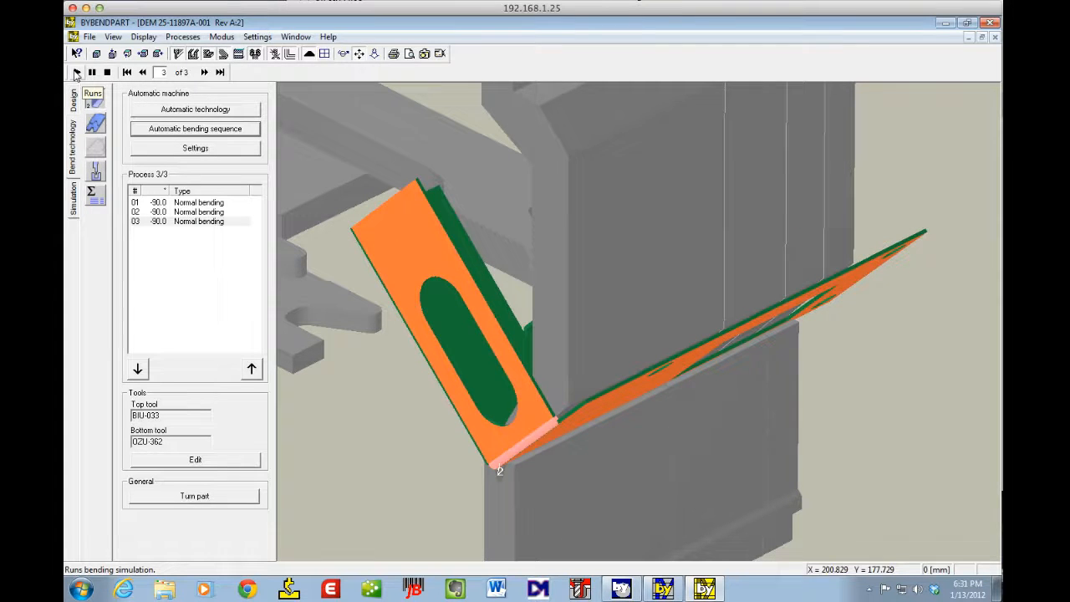
left_click(126, 72)
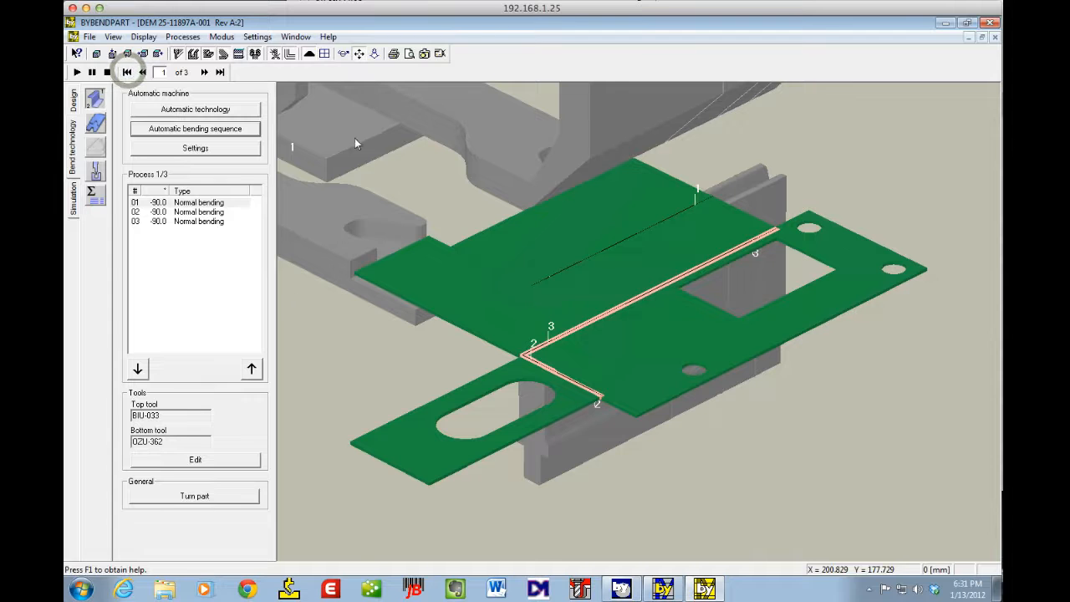